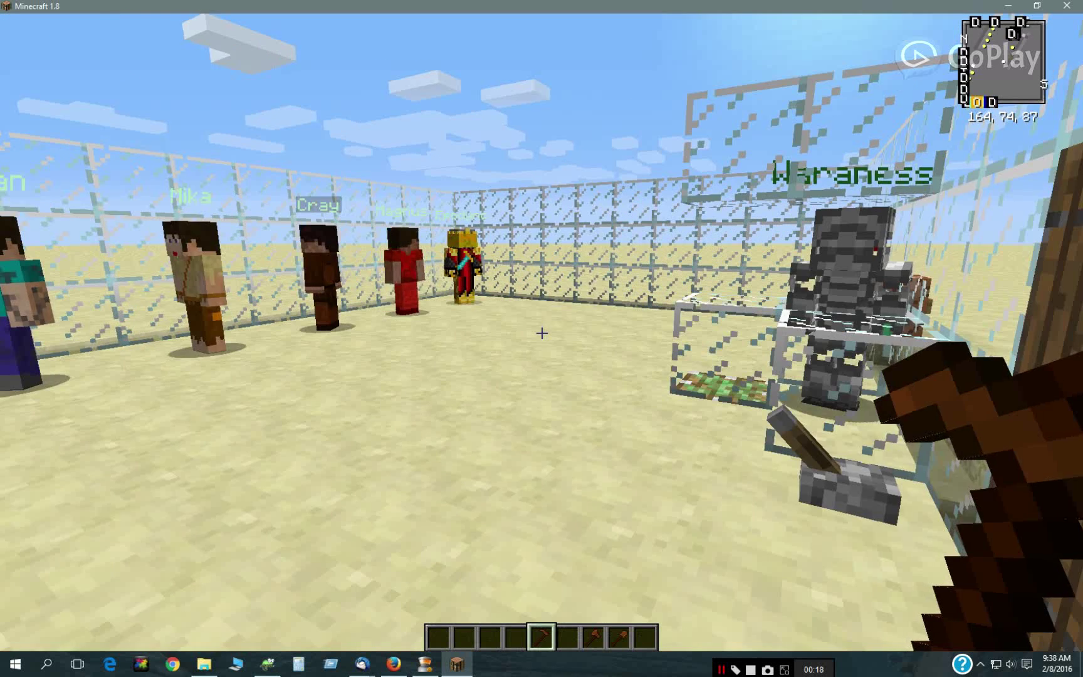
{"action": "mouse_move", "coordinate": [542, 334]}
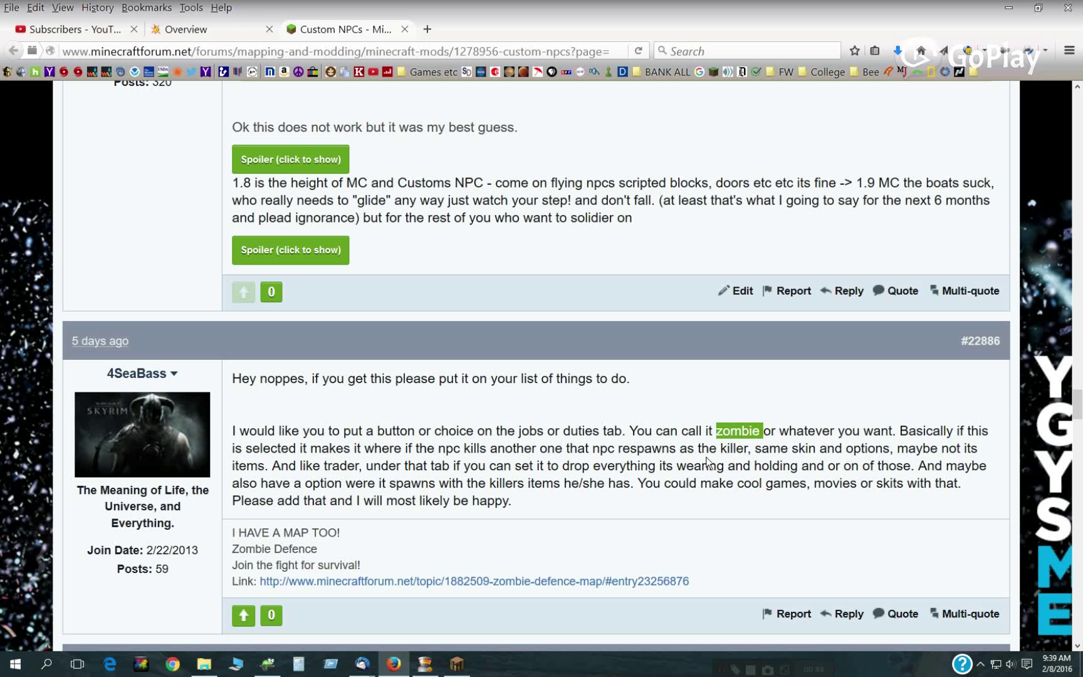
{"action": "mouse_move", "coordinate": [772, 463]}
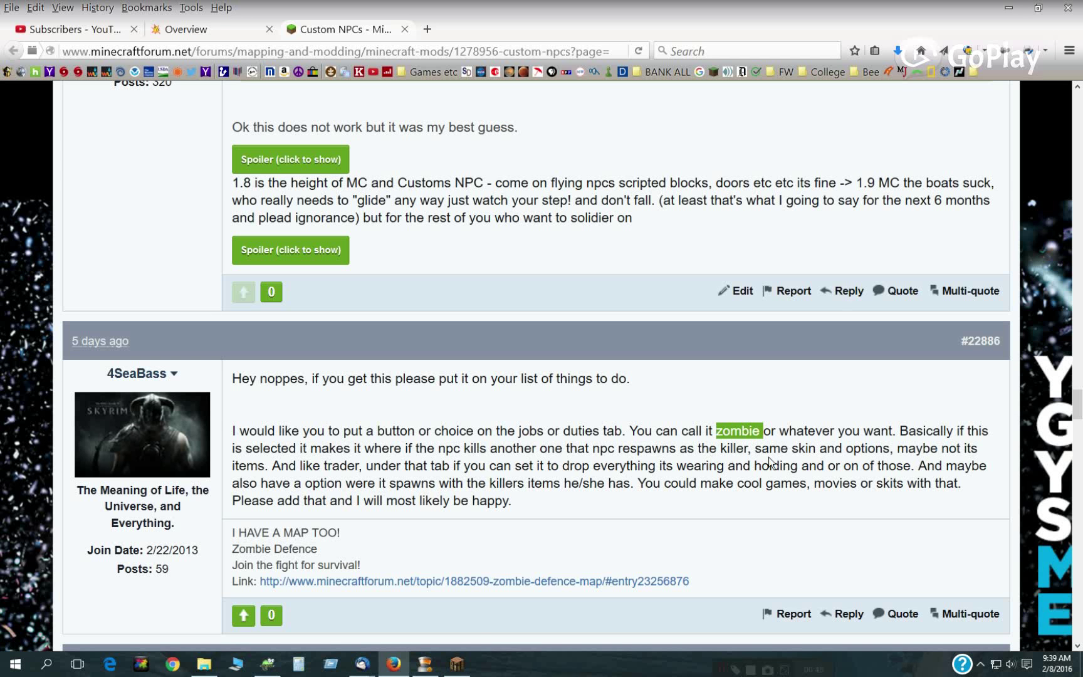
{"action": "mouse_move", "coordinate": [737, 459]}
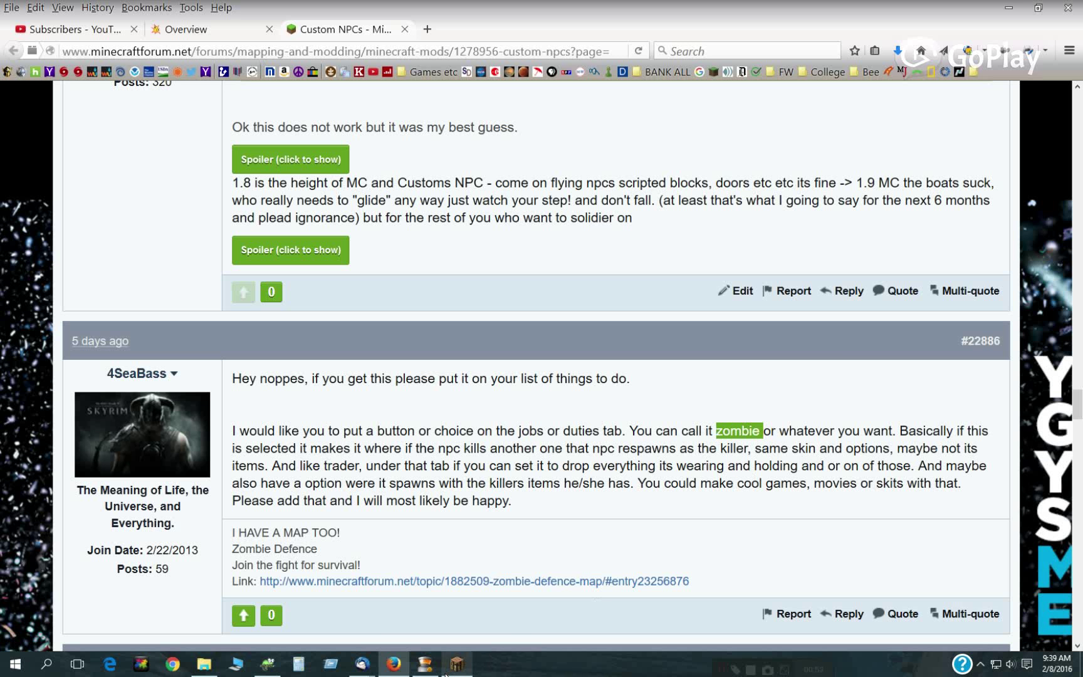
Bring up the forum post asking for killed NPCs to respawn as their killer
{"action": "left_click", "coordinate": [456, 665]}
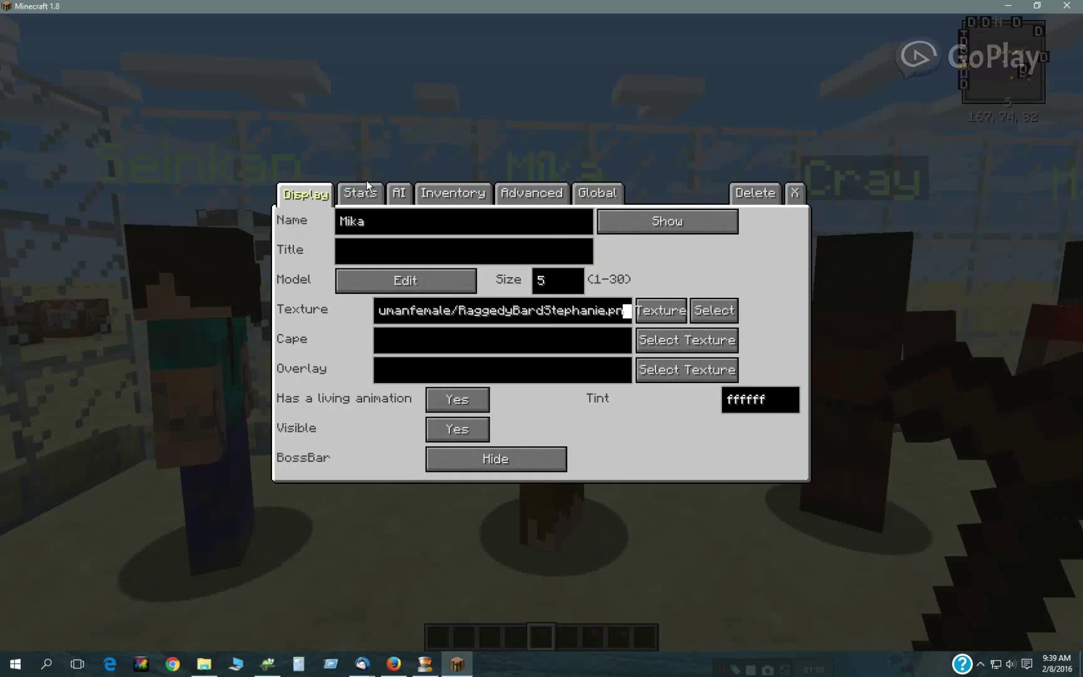
{"action": "left_click", "coordinate": [360, 193]}
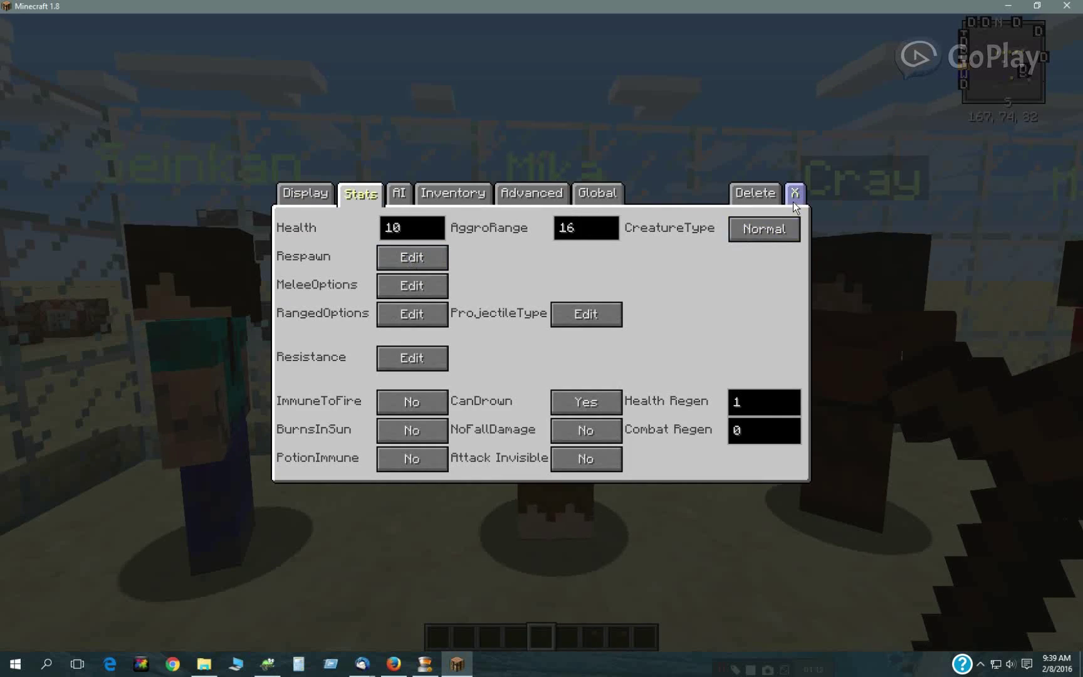
{"action": "left_click", "coordinate": [793, 193]}
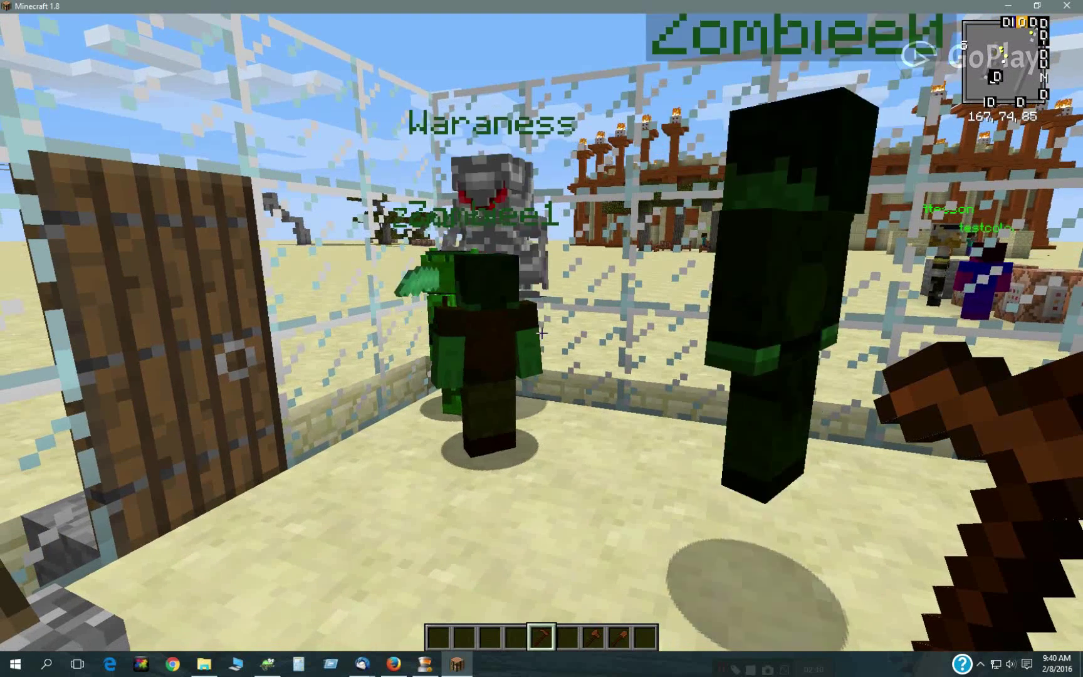
{"action": "mouse_move", "coordinate": [542, 331]}
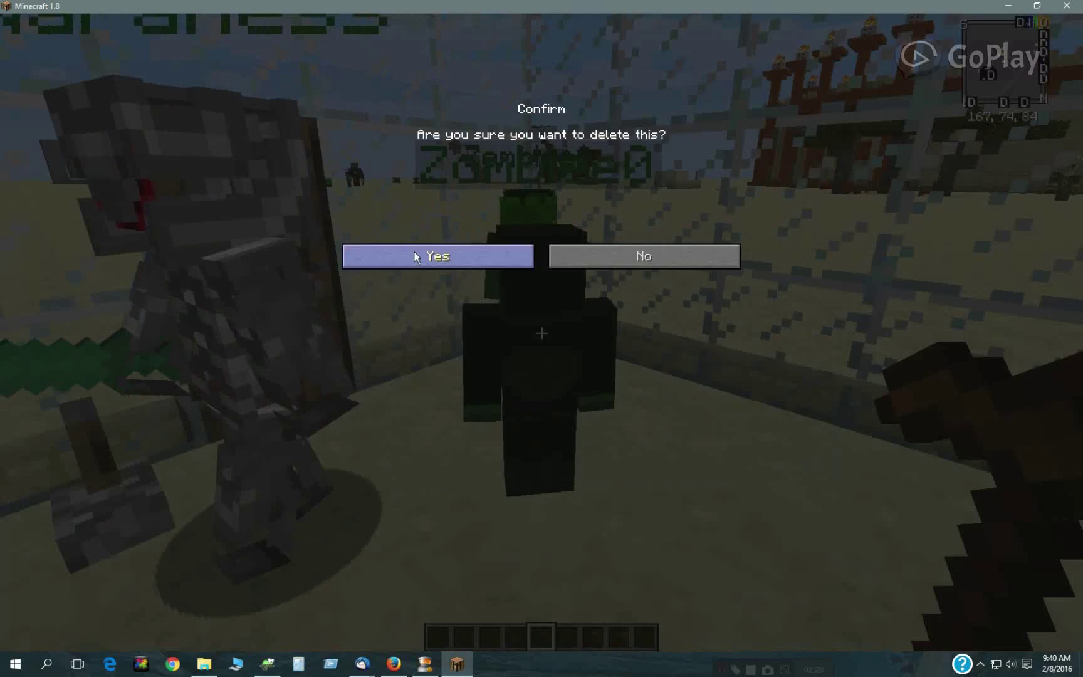
Confirm deleting the two respawned zombie NPCs from the arena
{"action": "left_click", "coordinate": [642, 256]}
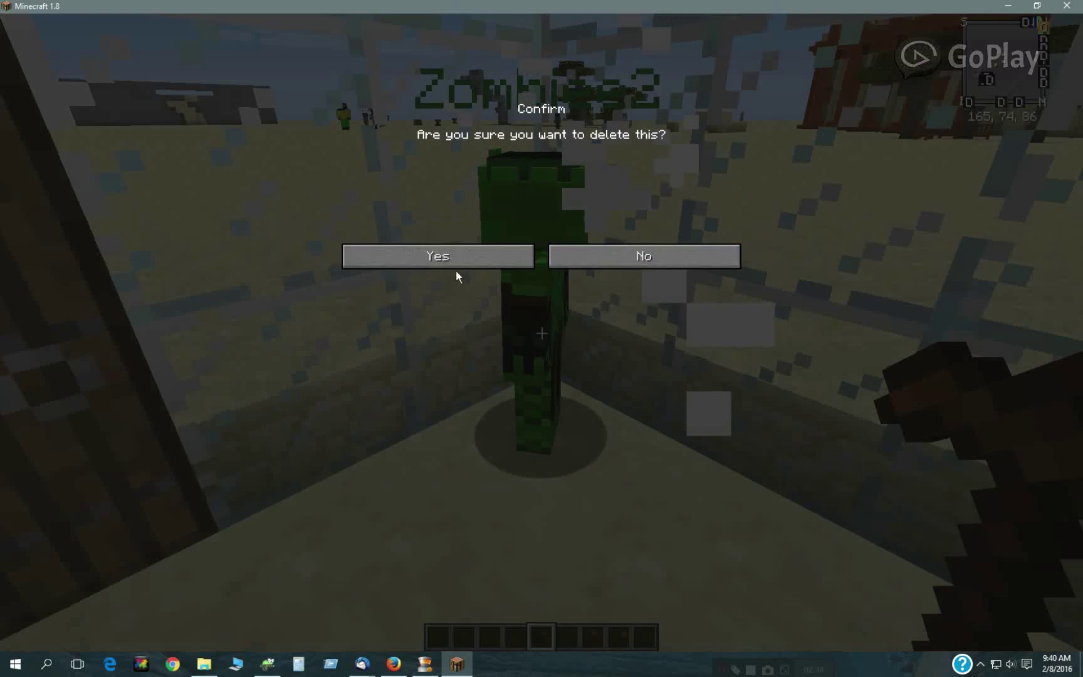
{"action": "left_click", "coordinate": [437, 256]}
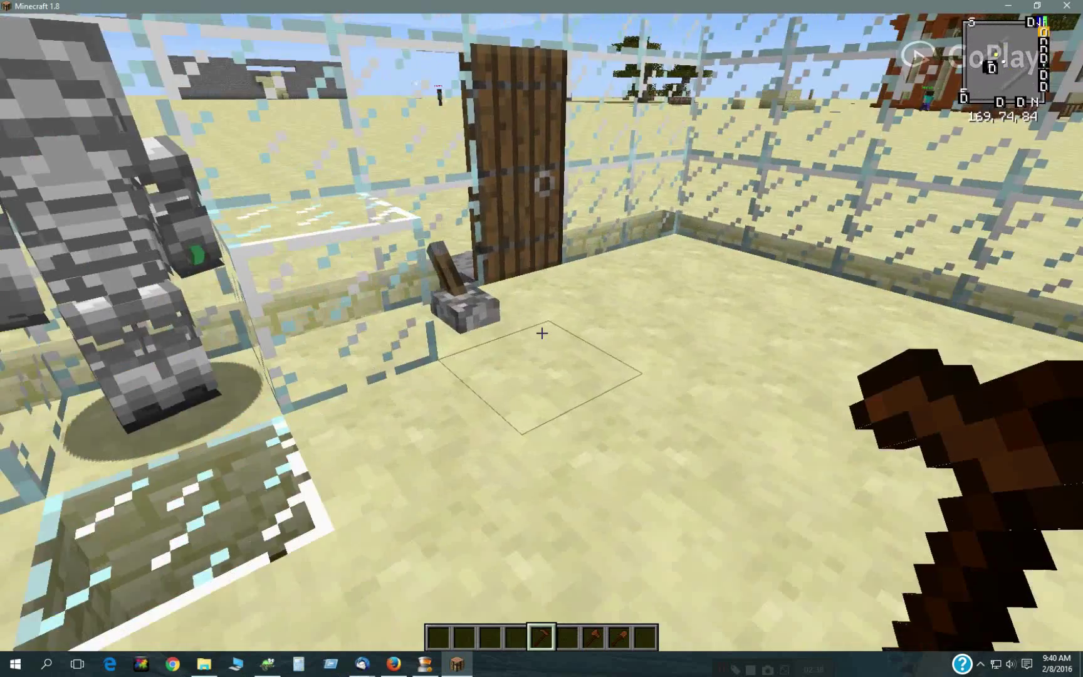
{"action": "mouse_move", "coordinate": [542, 334]}
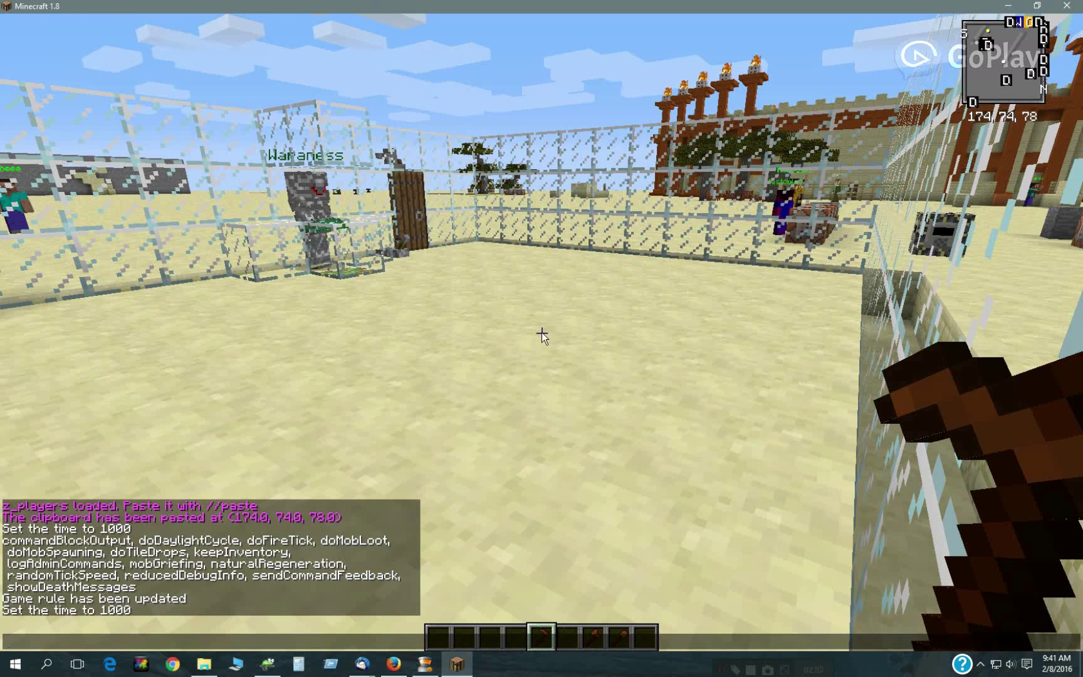
Disable the daylight cycle, set time to day and //paste the z_players2 schematic
{"action": "type", "text": "/gamerule doDaylightCycle false"}
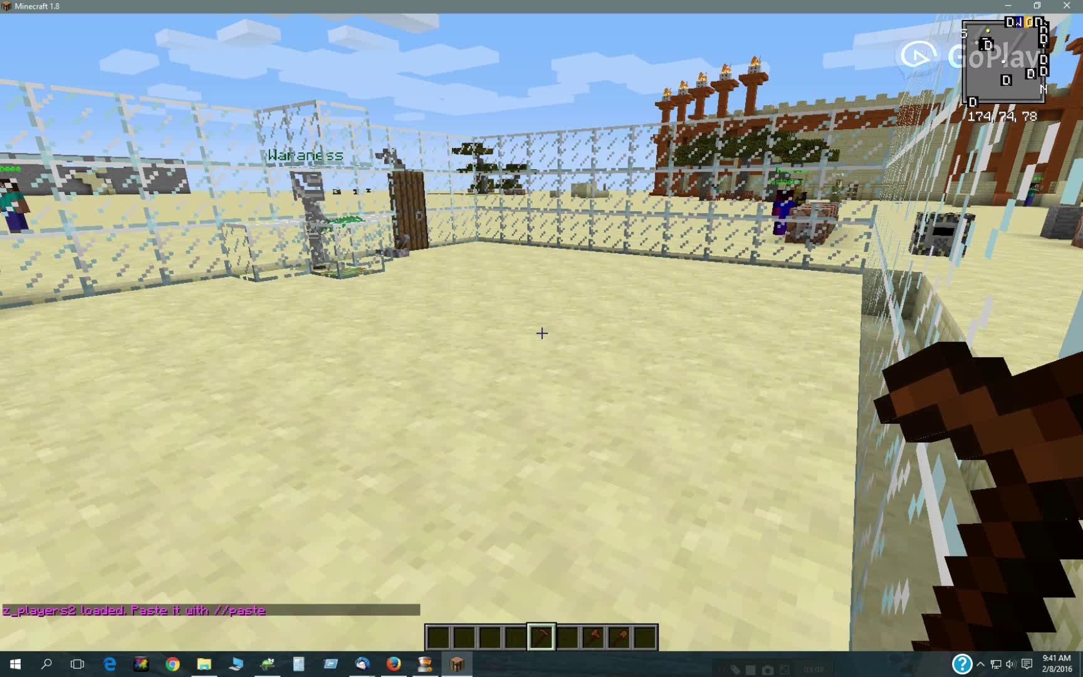
{"action": "type", "text": "/time set day"}
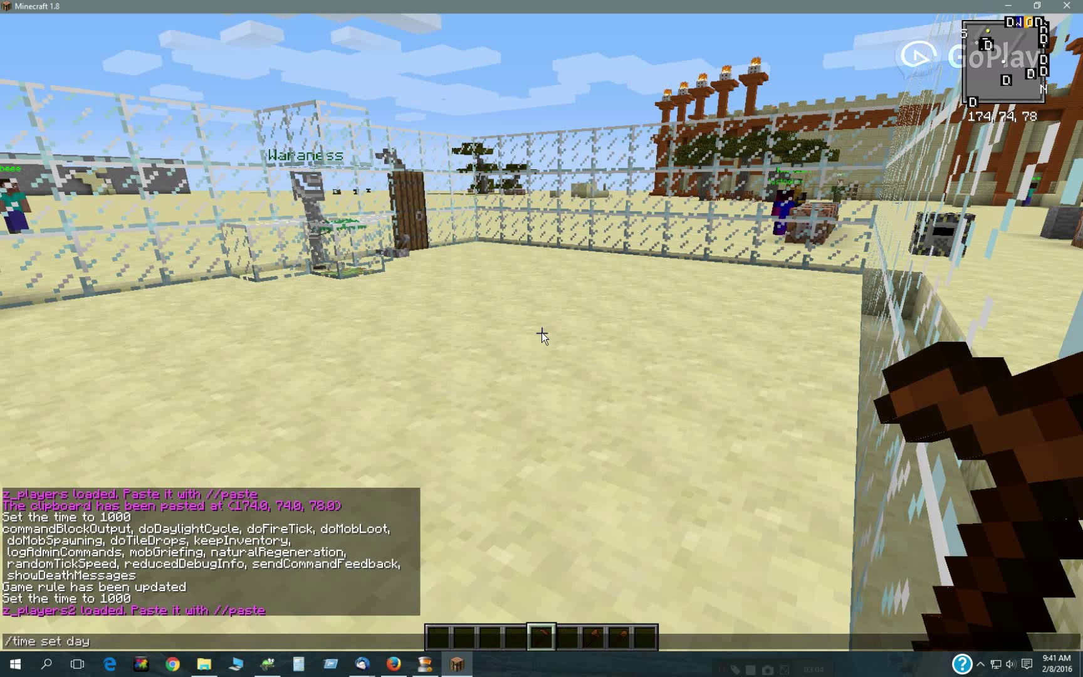
{"action": "type", "text": "//paste"}
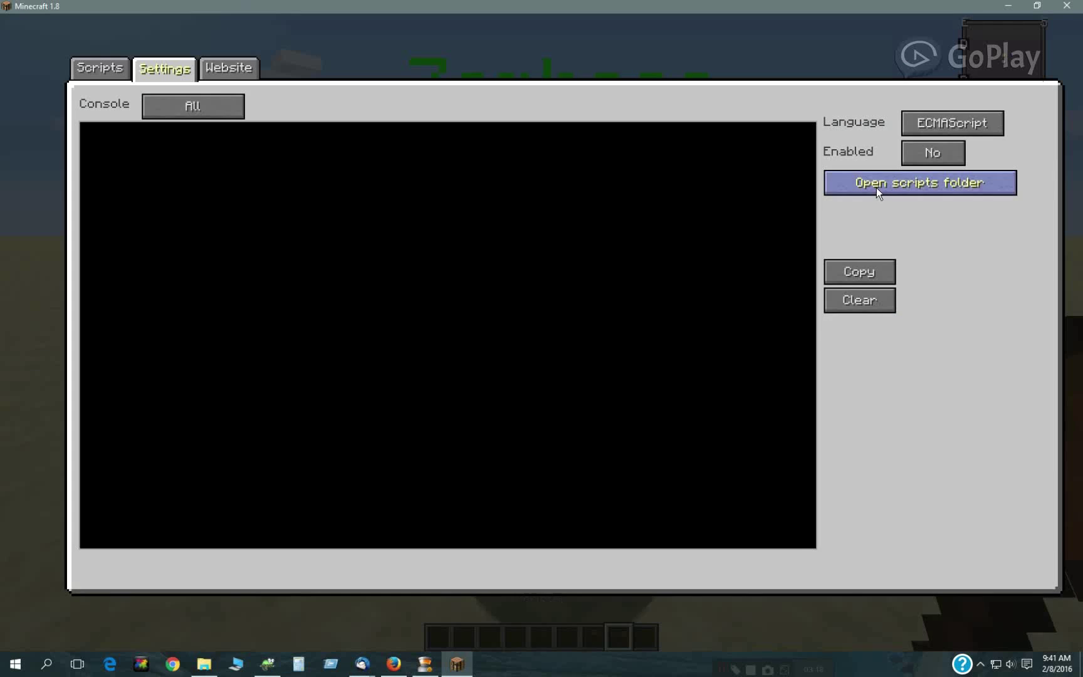
Open the scripts folder from the scripted NPC's Settings
{"action": "left_click", "coordinate": [931, 153]}
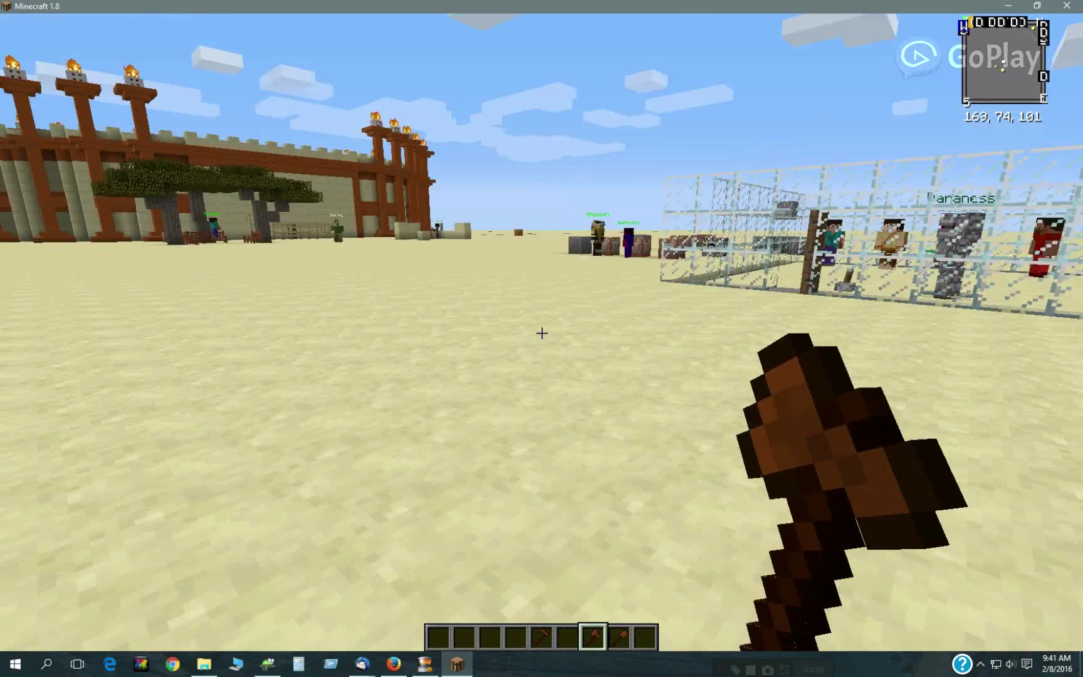
{"action": "mouse_move", "coordinate": [542, 331]}
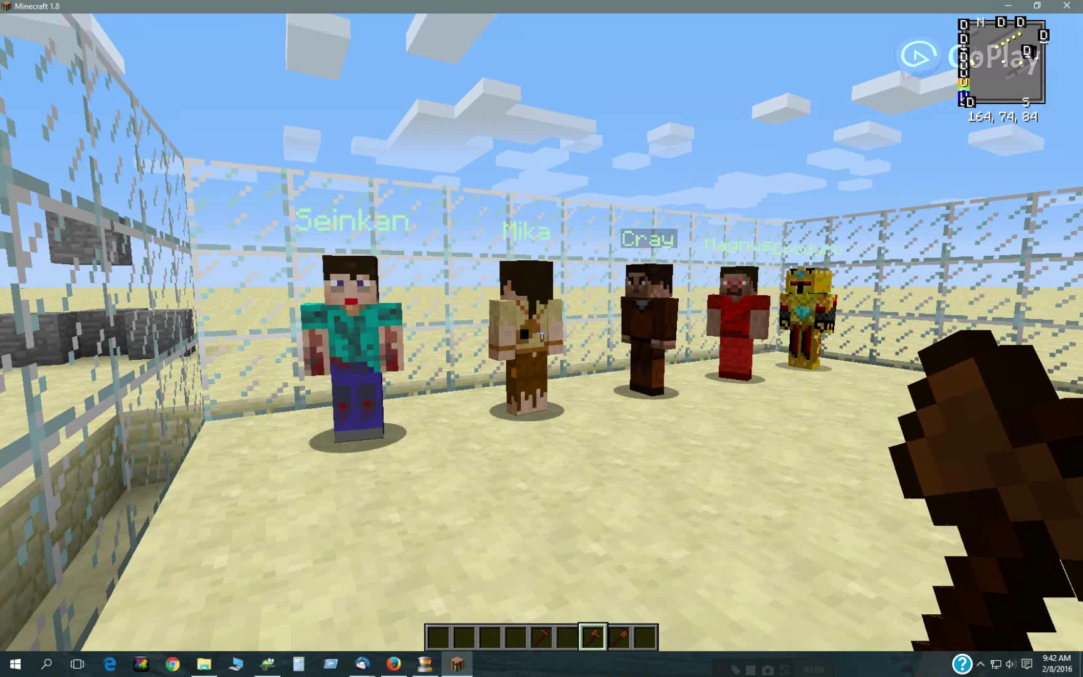
{"action": "mouse_move", "coordinate": [542, 338]}
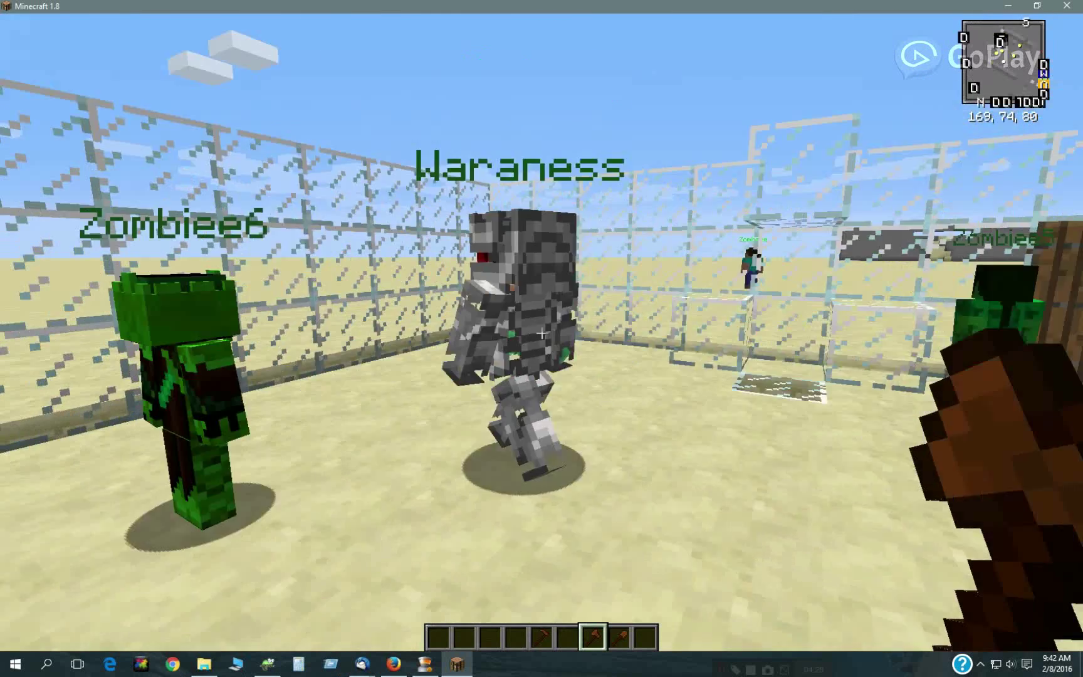
{"action": "mouse_move", "coordinate": [542, 335]}
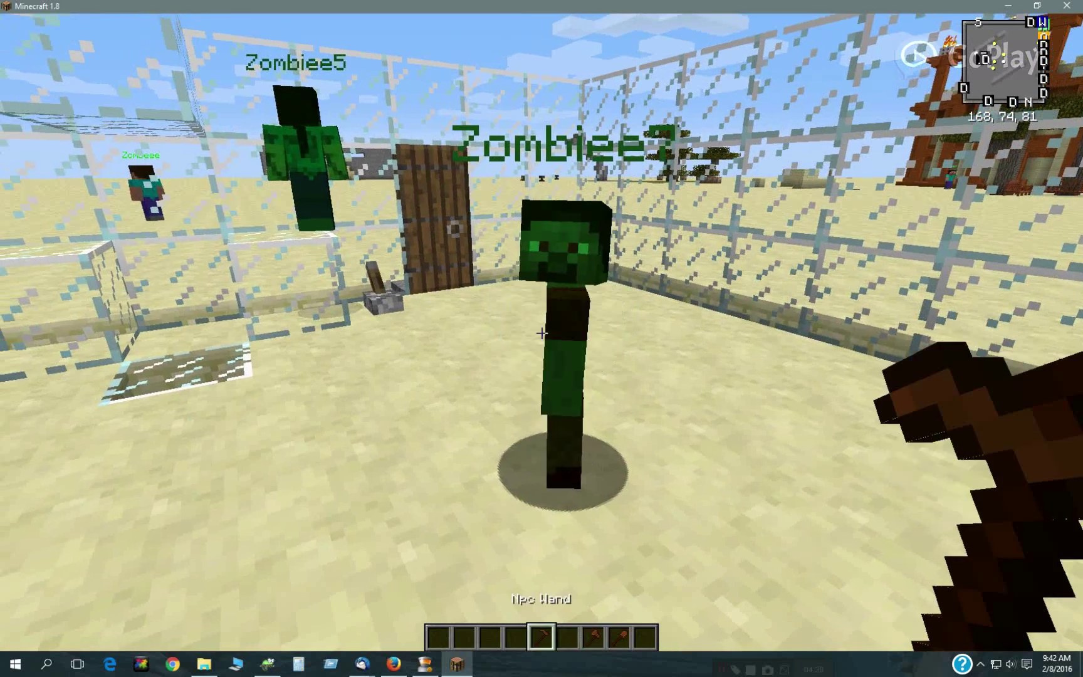
Delete the Zombiee6 NPC and close Waraness's editor
{"action": "left_click", "coordinate": [542, 332]}
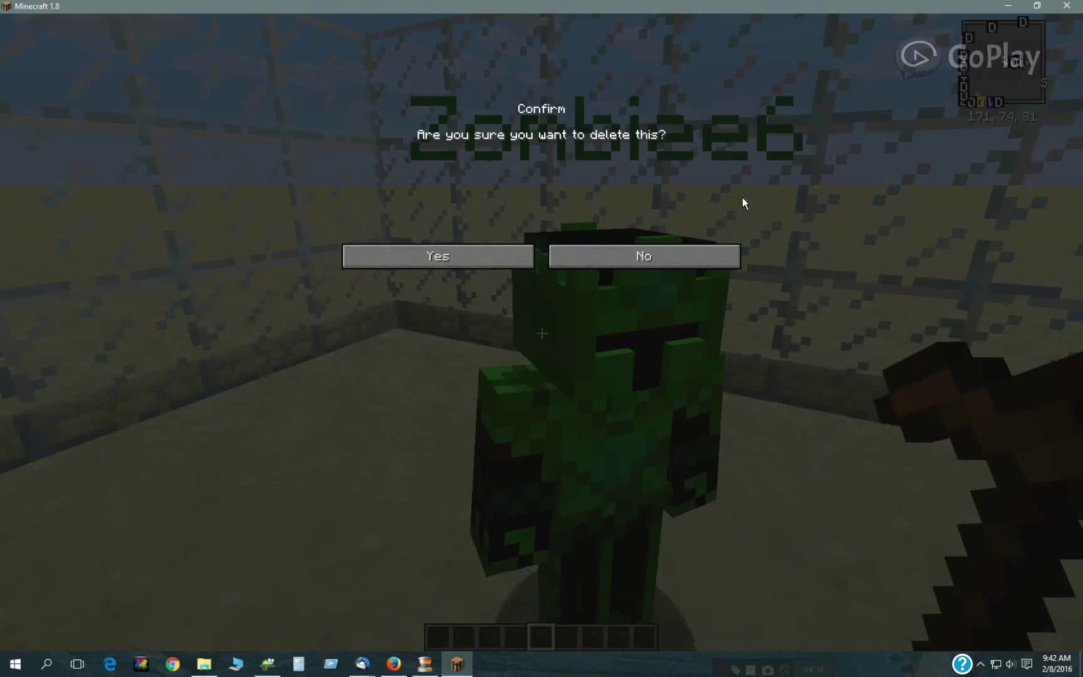
{"action": "left_click", "coordinate": [438, 256]}
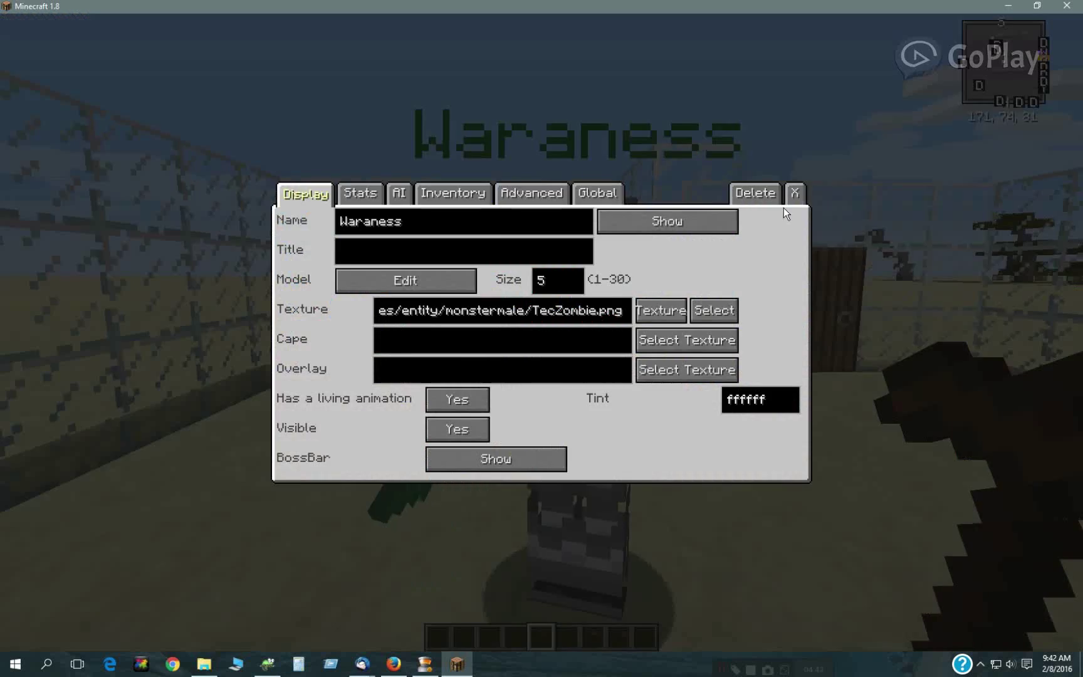
{"action": "left_click", "coordinate": [795, 193]}
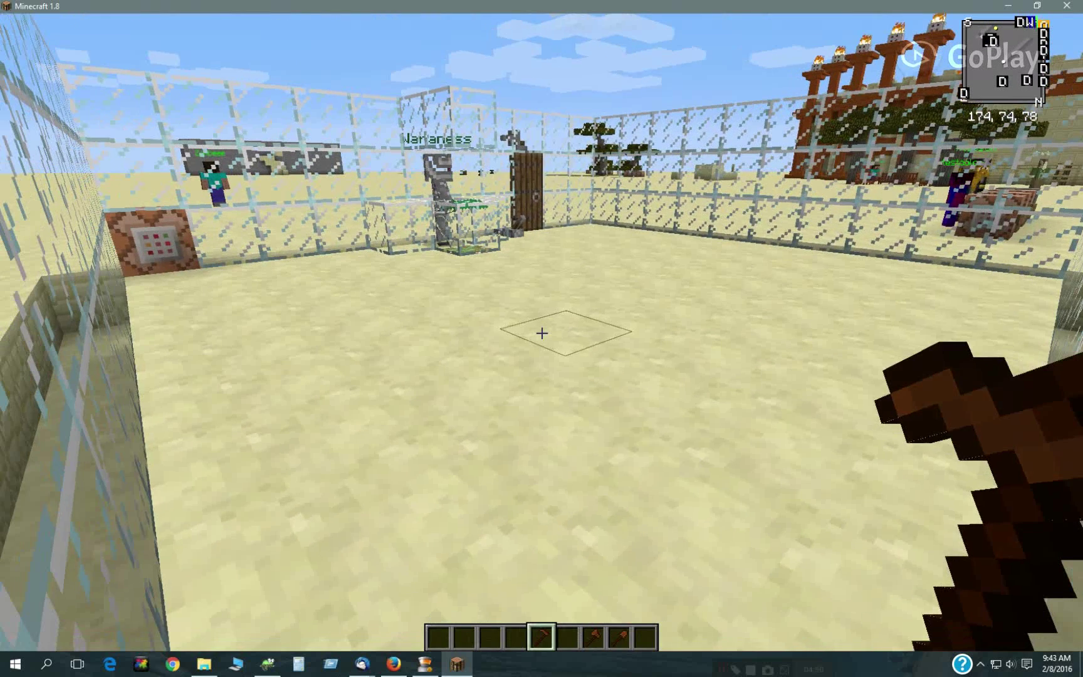
Run //paste to restore the schematic in the emptied arena
{"action": "type", "text": "//paste"}
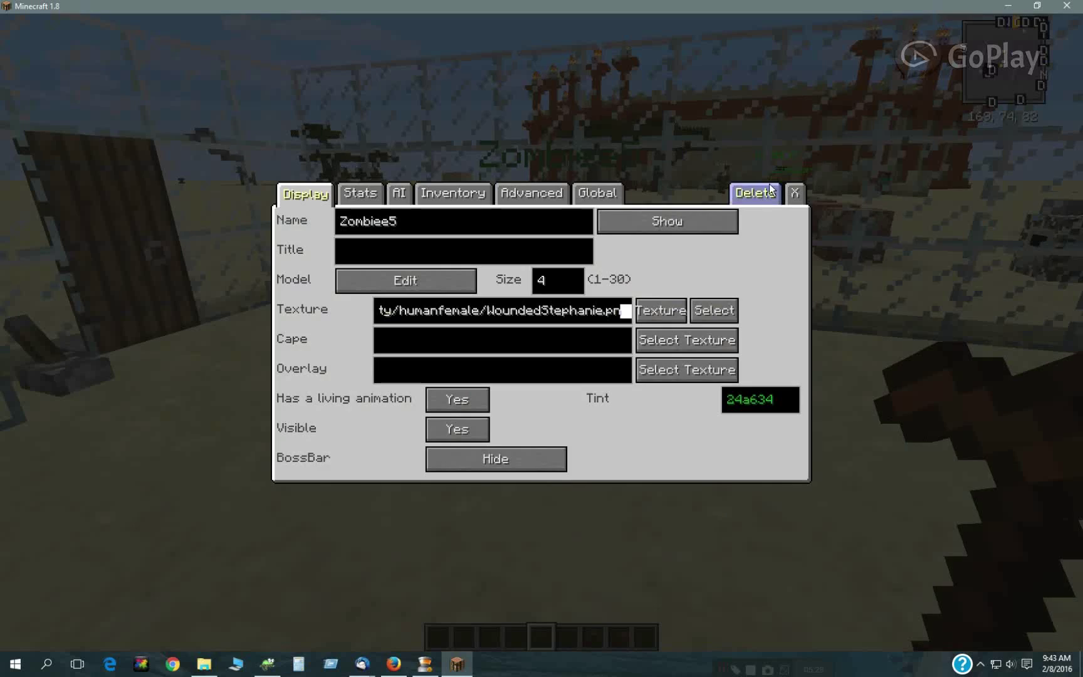
Delete the Zombiee5 NPC and view Waraness's stats with 200 health
{"action": "left_click", "coordinate": [794, 192]}
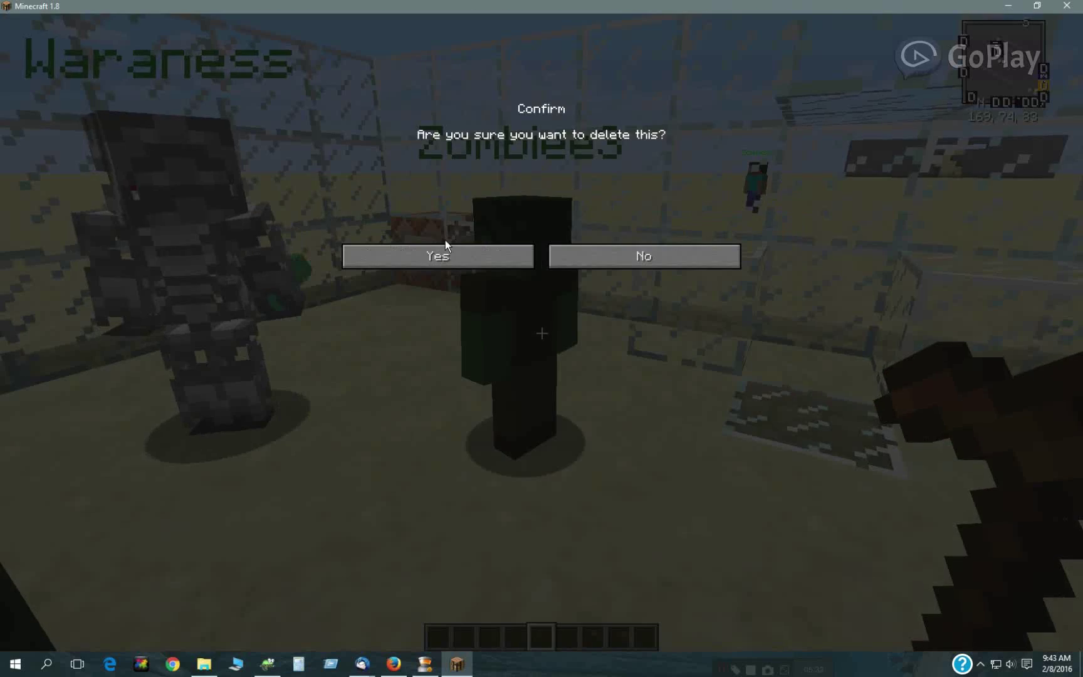
{"action": "left_click", "coordinate": [642, 256]}
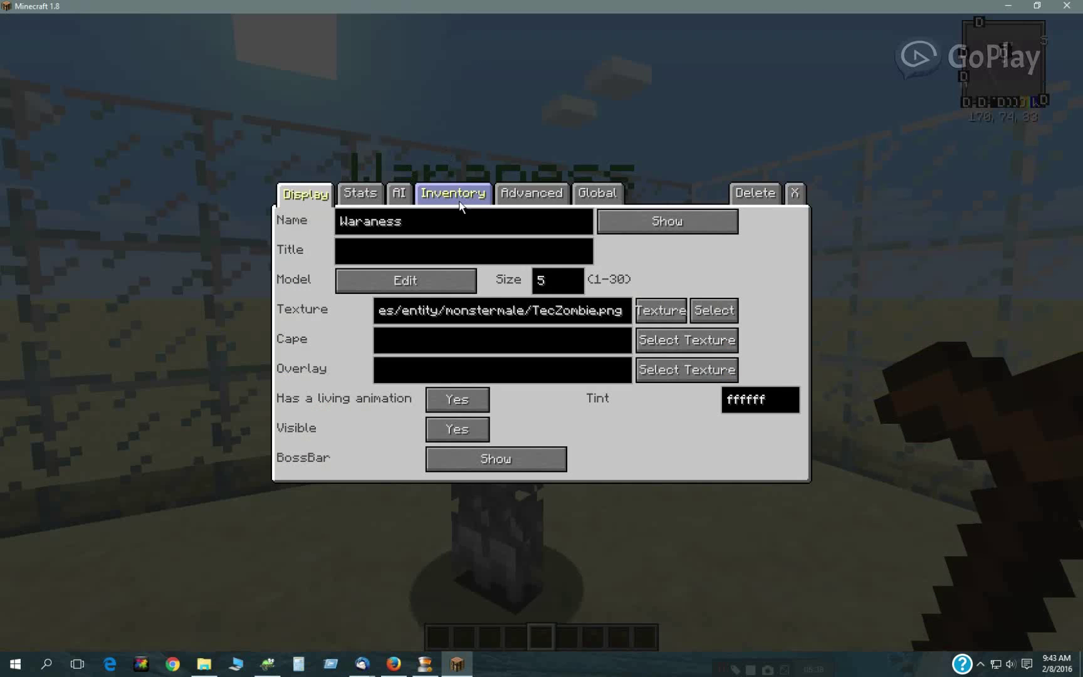
{"action": "left_click", "coordinate": [360, 193]}
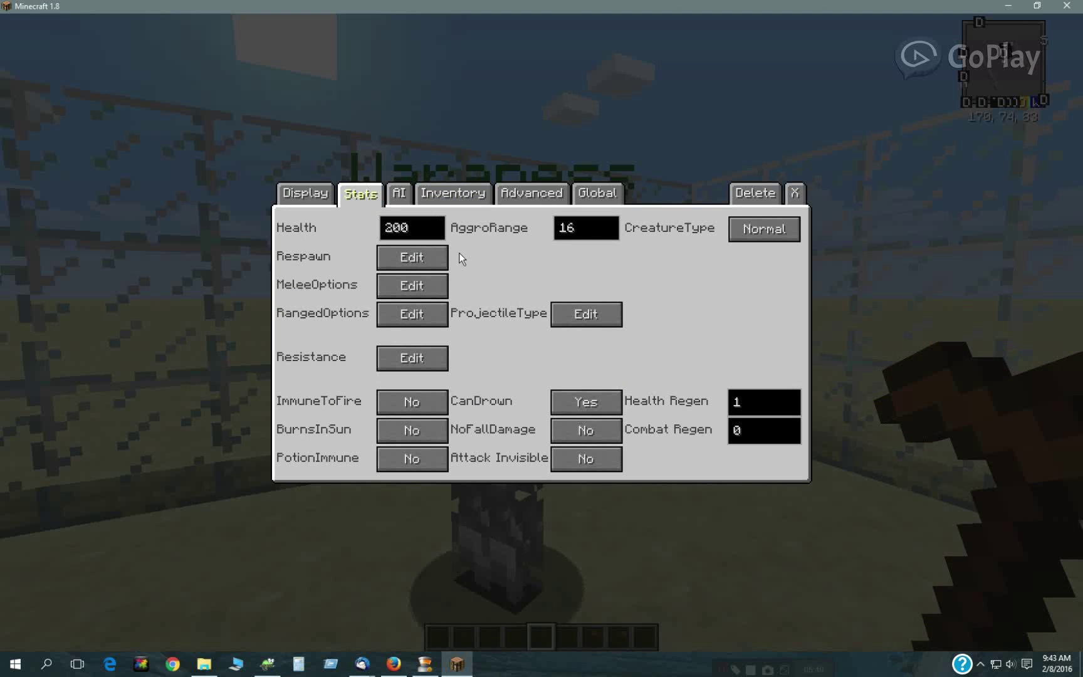
Change Waraness's MeleeStrength to 4 and confirm the melee settings
{"action": "left_click", "coordinate": [412, 286]}
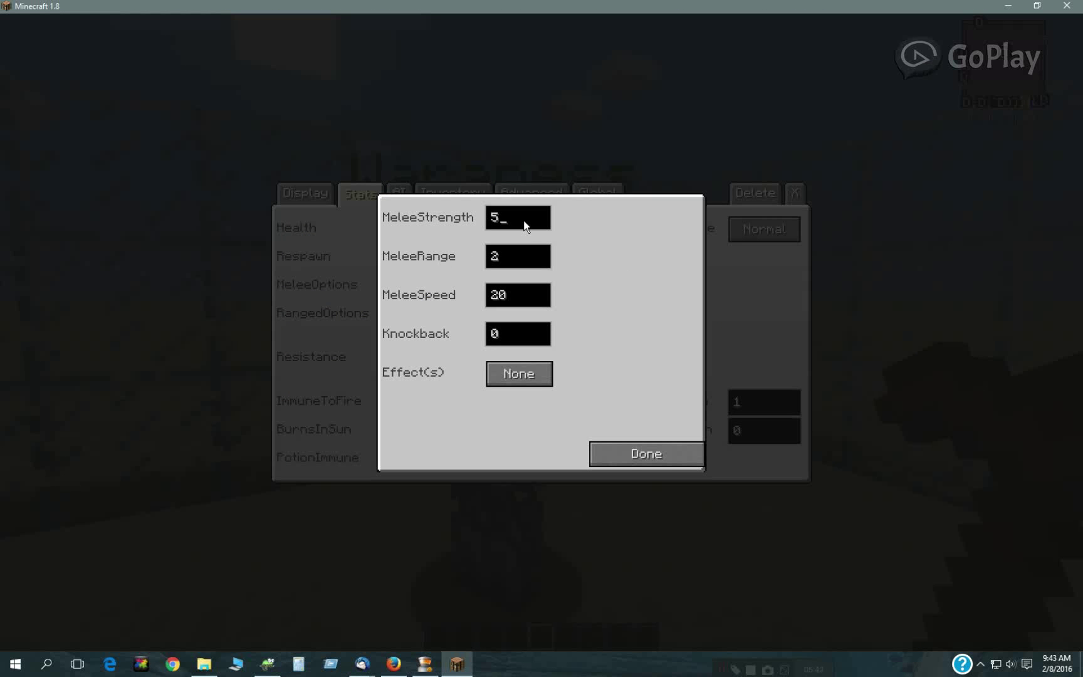
{"action": "type", "text": "4"}
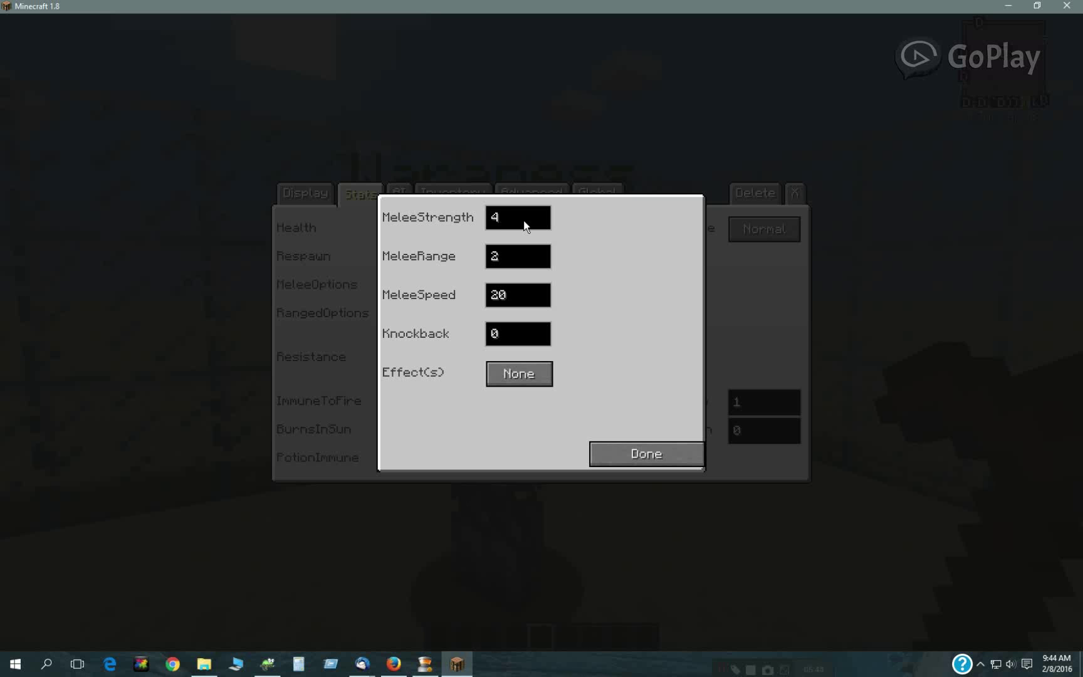
{"action": "mouse_move", "coordinate": [480, 220]}
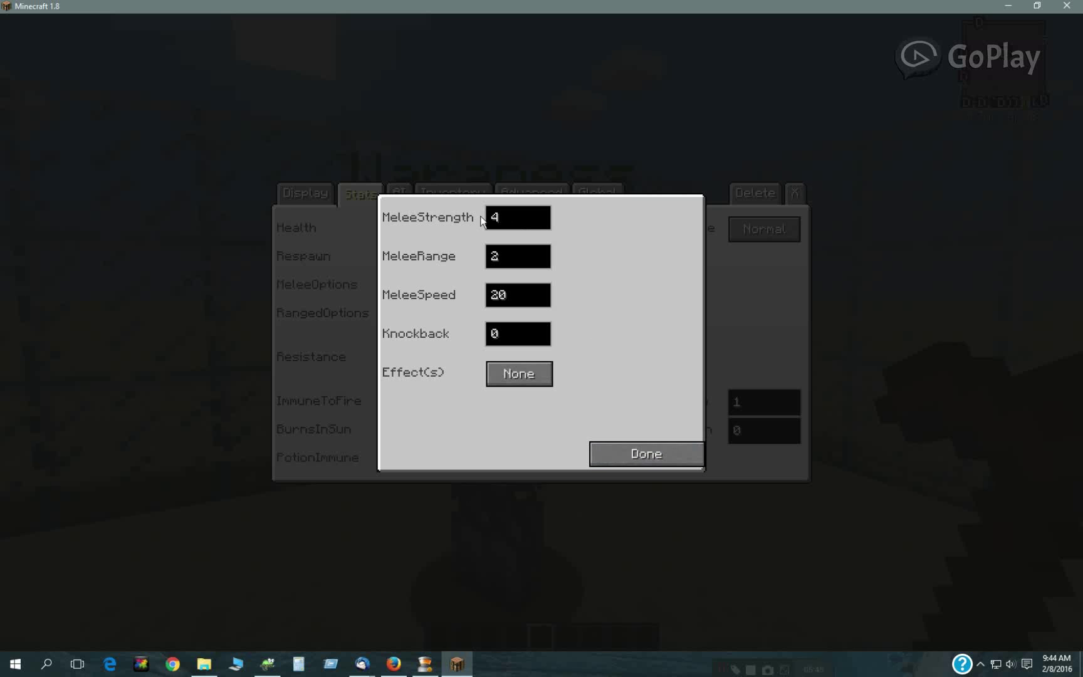
{"action": "left_click", "coordinate": [516, 217]}
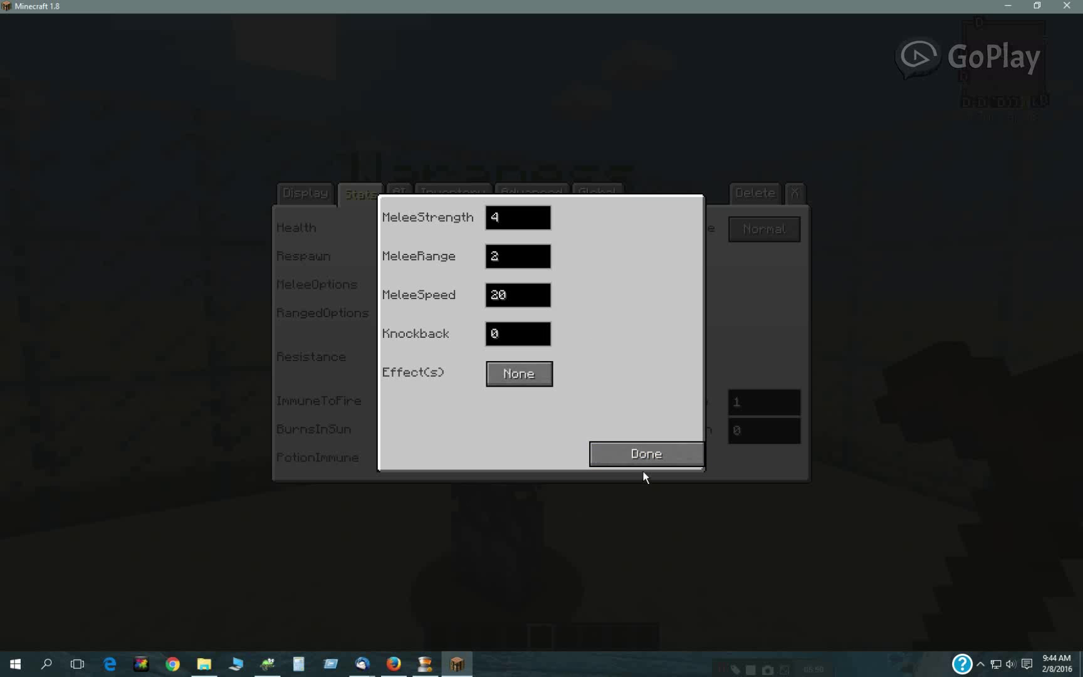
{"action": "left_click", "coordinate": [644, 454]}
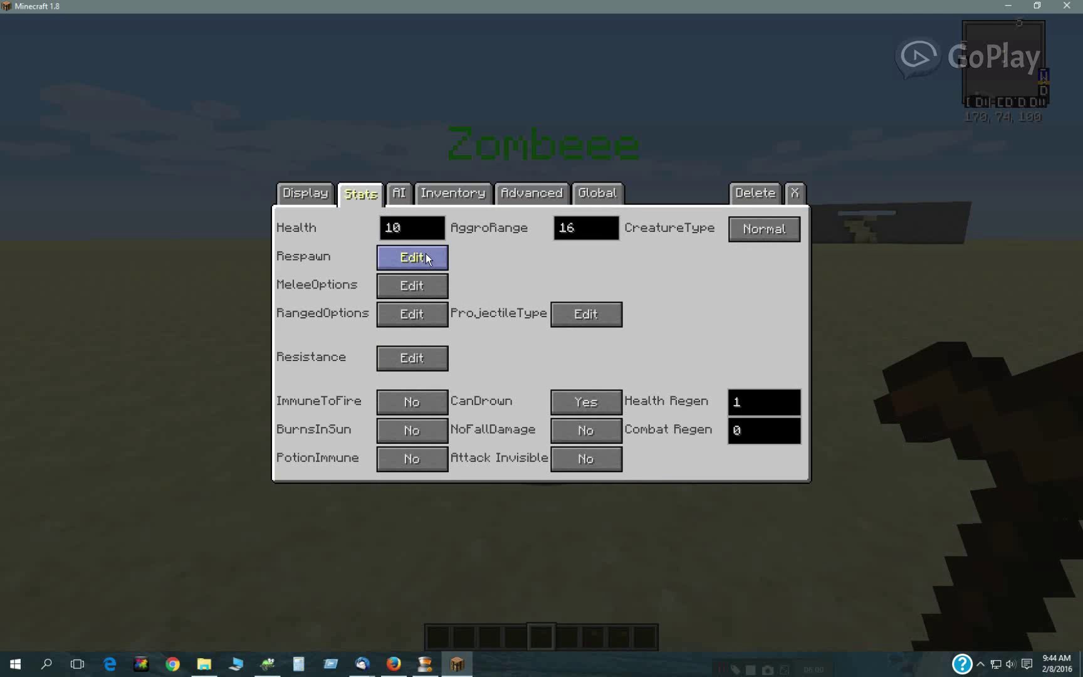
Check Zombeee's melee settings at strength 5 and close them unchanged
{"action": "left_click", "coordinate": [411, 285]}
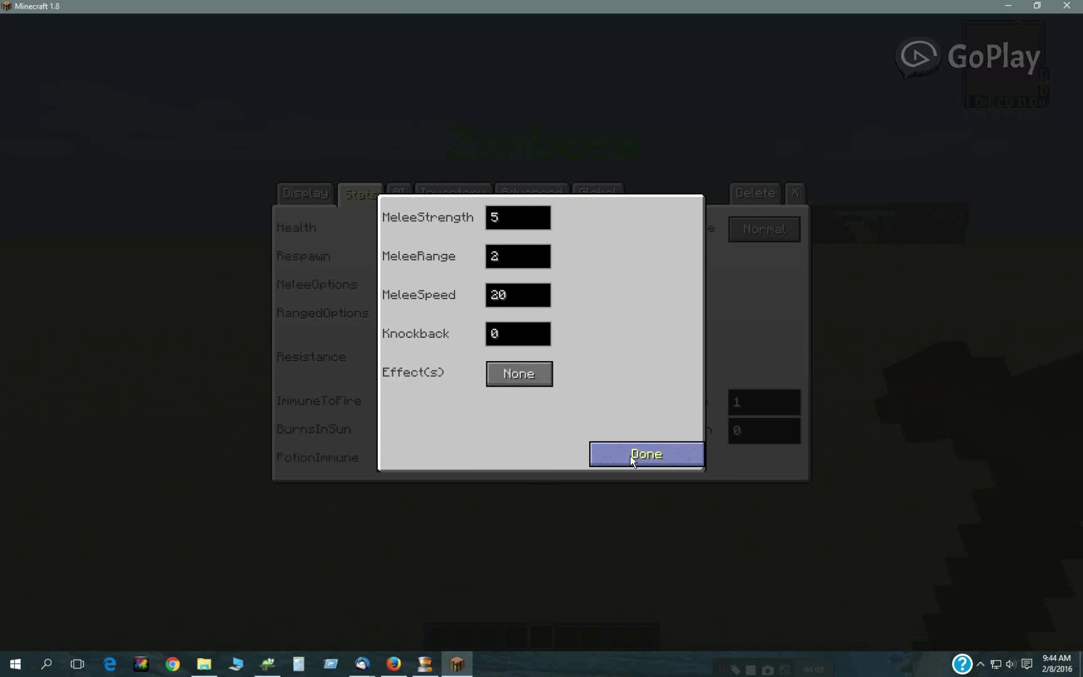
{"action": "left_click", "coordinate": [644, 454]}
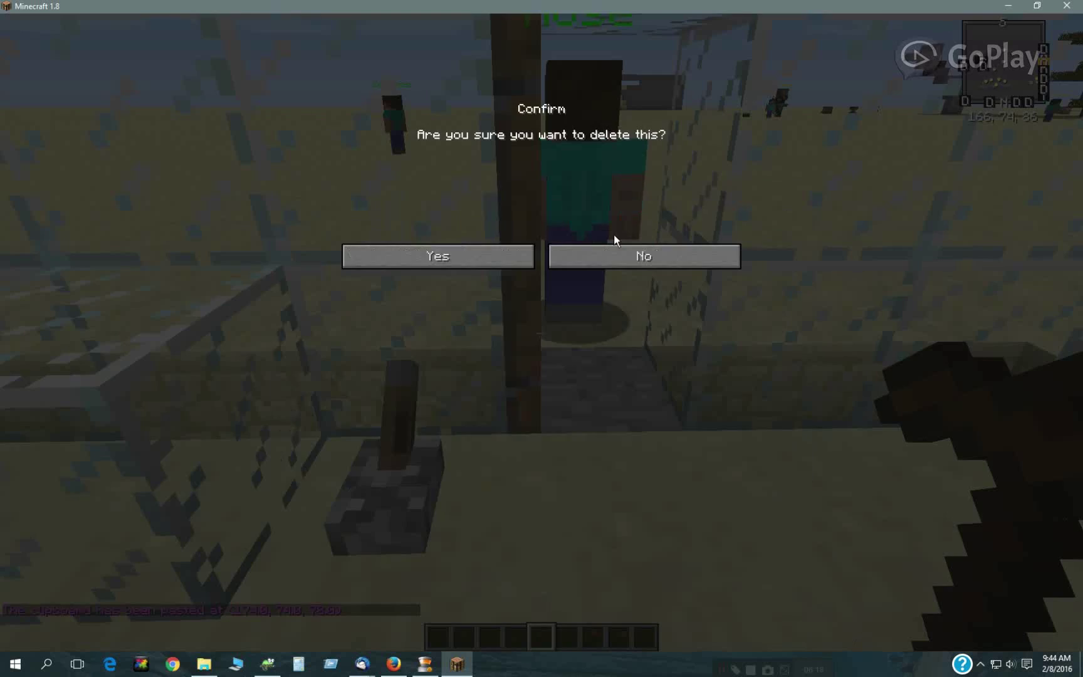
Answer the delete confirmation and let the Zombeee NPCs kill Waraness
{"action": "left_click", "coordinate": [642, 256]}
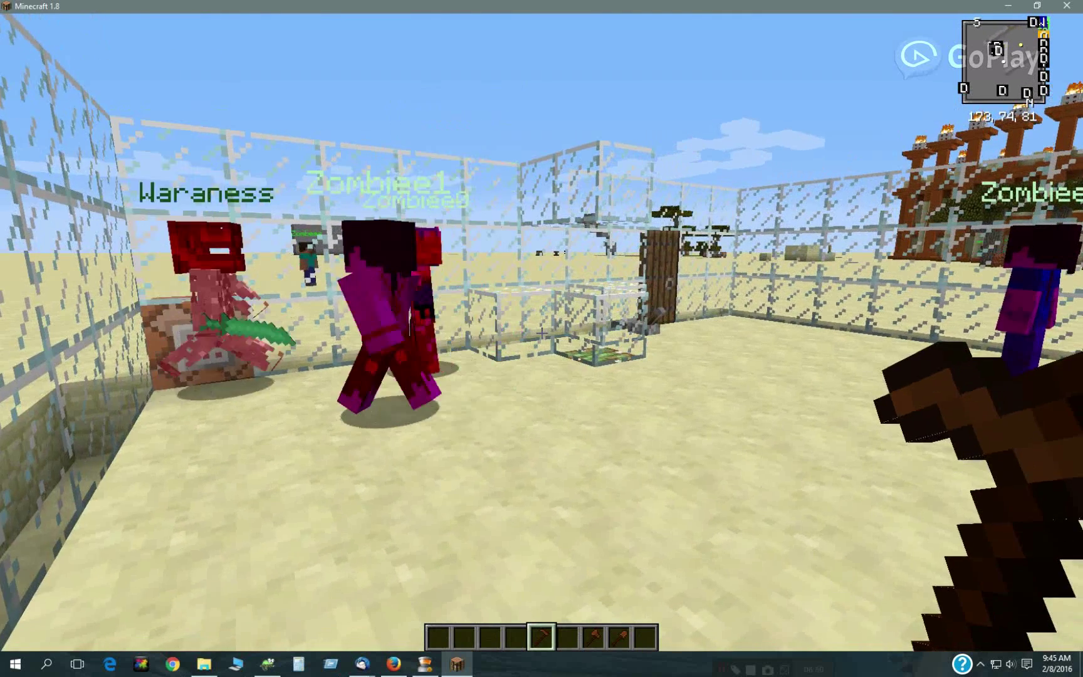
{"action": "mouse_move", "coordinate": [541, 339]}
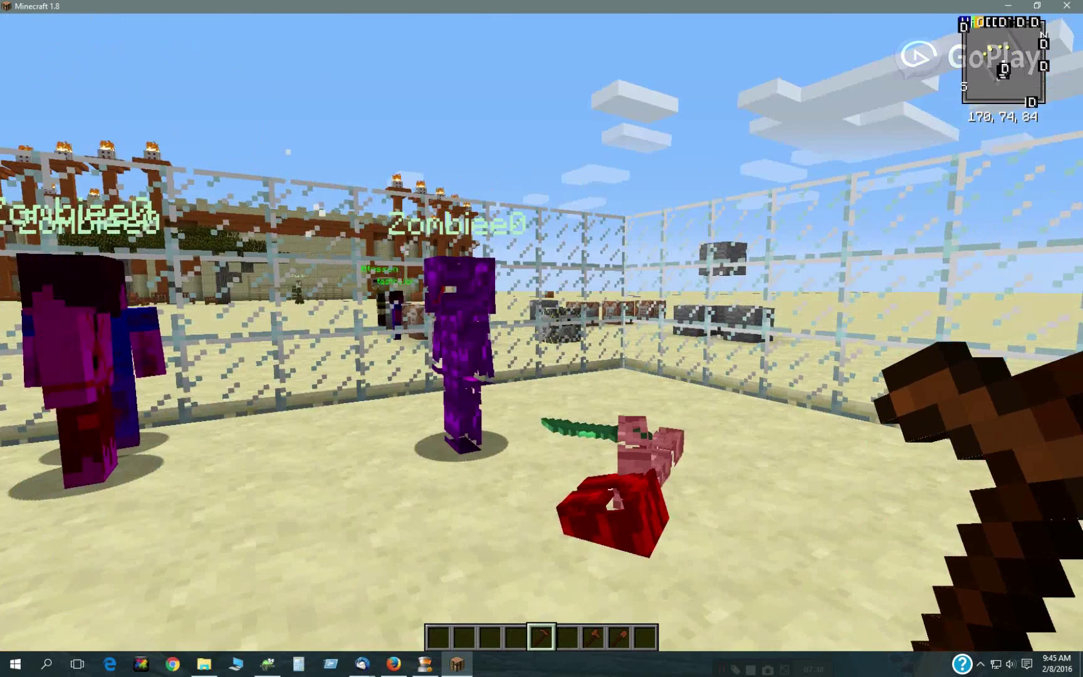
{"action": "mouse_move", "coordinate": [542, 331]}
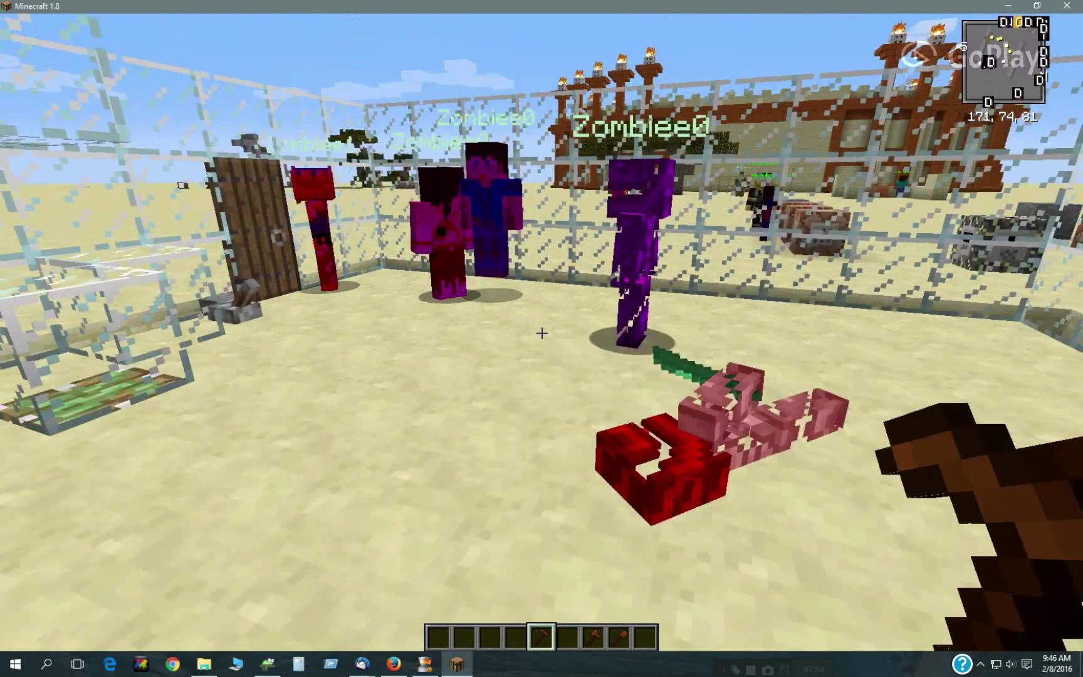
{"action": "mouse_move", "coordinate": [542, 333]}
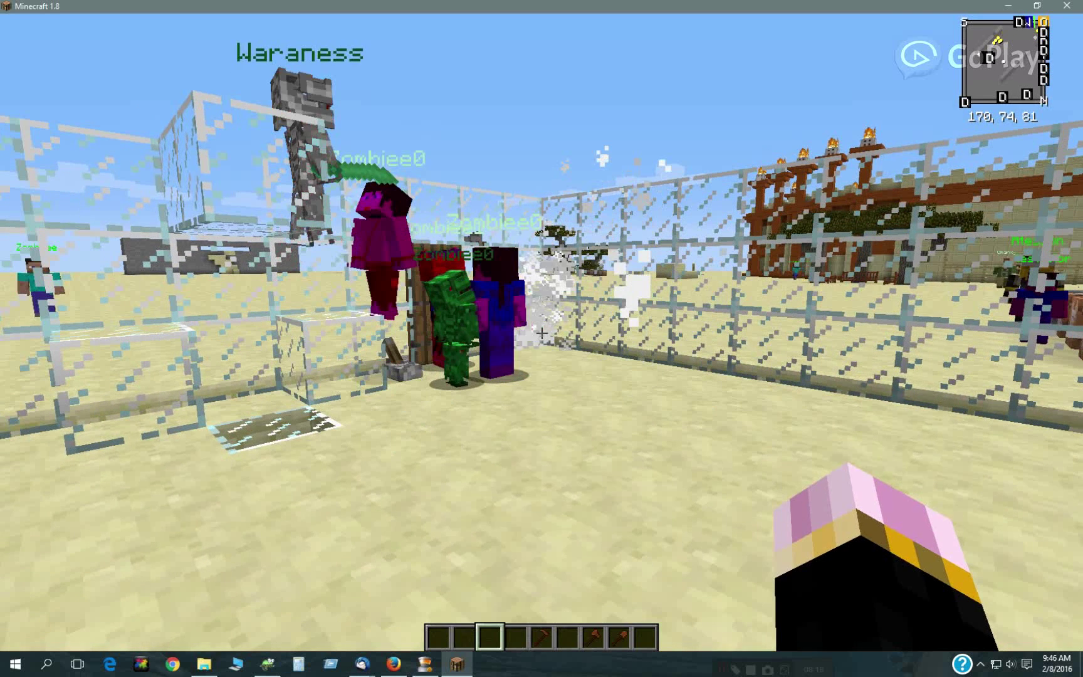
Leave Minecraft's menu to switch over to the kill script in Notepad++
{"action": "key", "text": "Escape"}
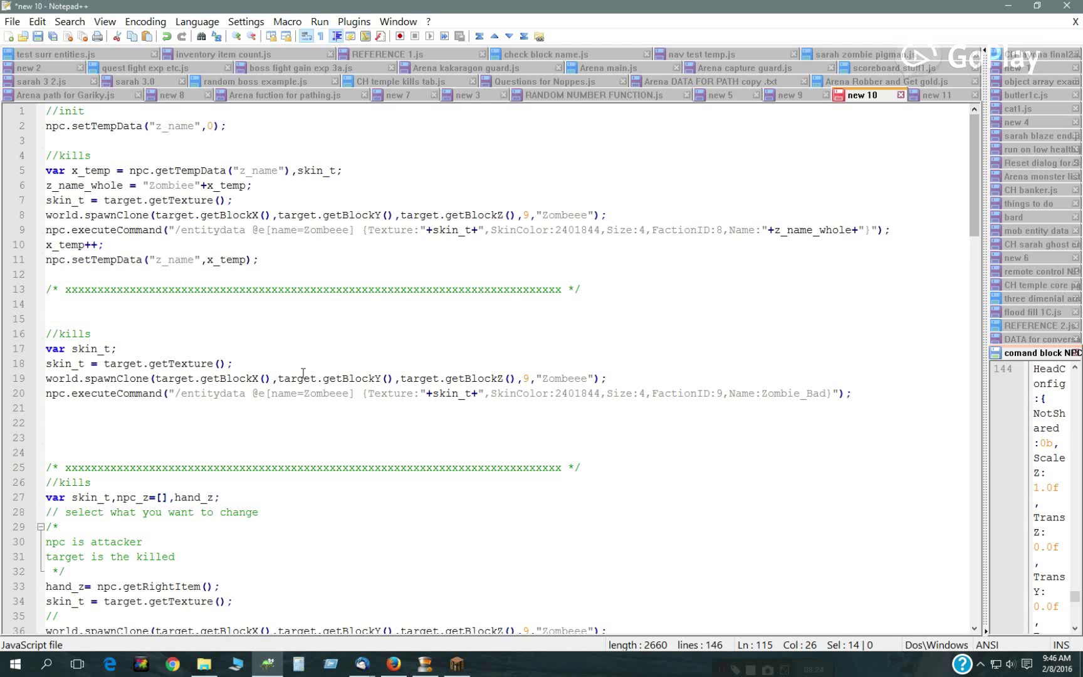
{"action": "mouse_move", "coordinate": [520, 408]}
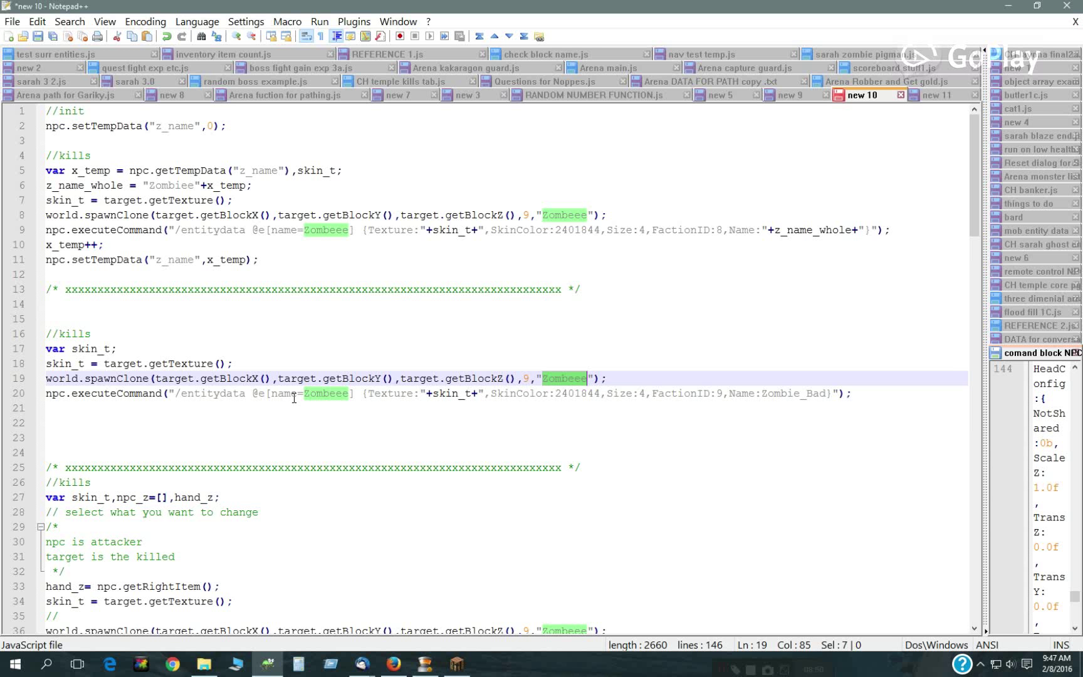
{"action": "mouse_move", "coordinate": [177, 397]}
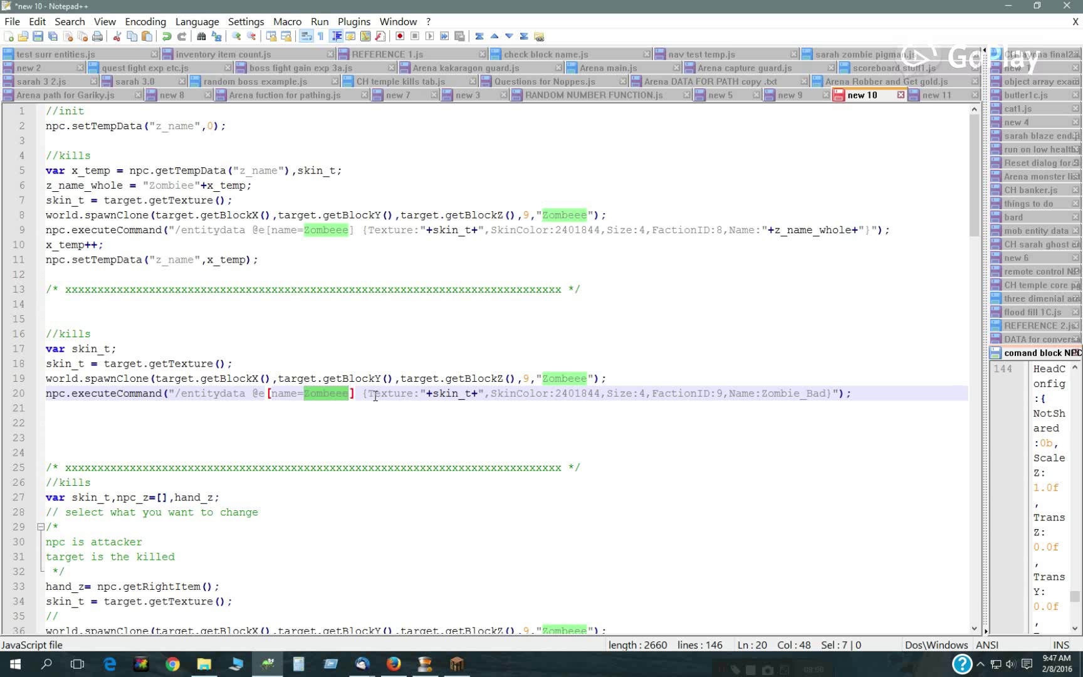
{"action": "mouse_move", "coordinate": [443, 459]}
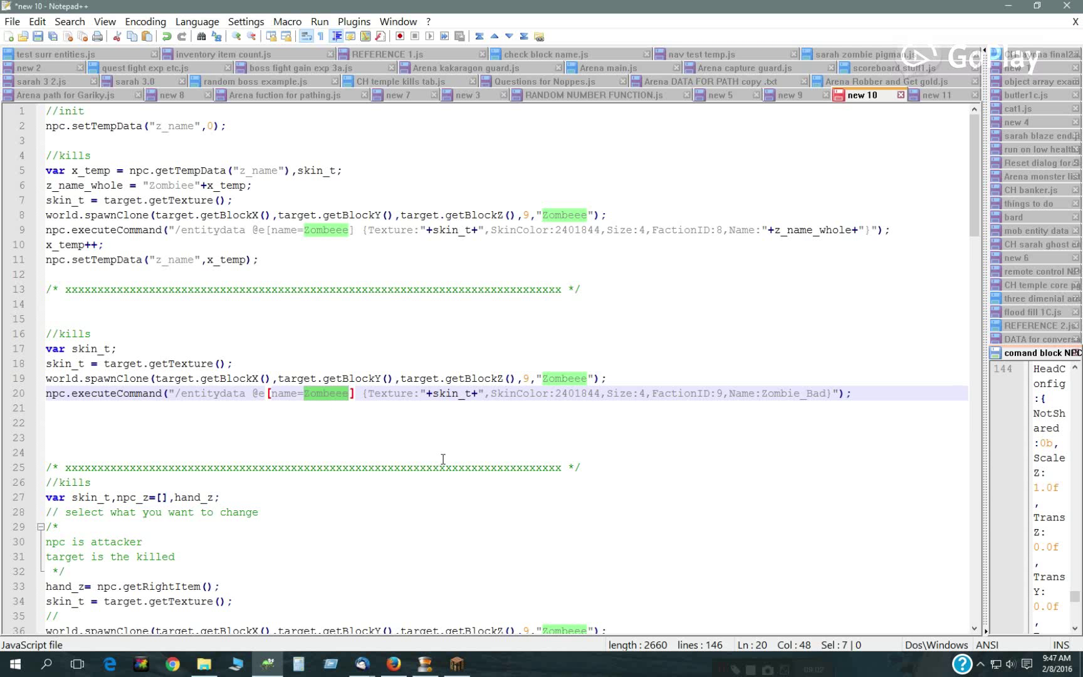
{"action": "mouse_move", "coordinate": [580, 397]}
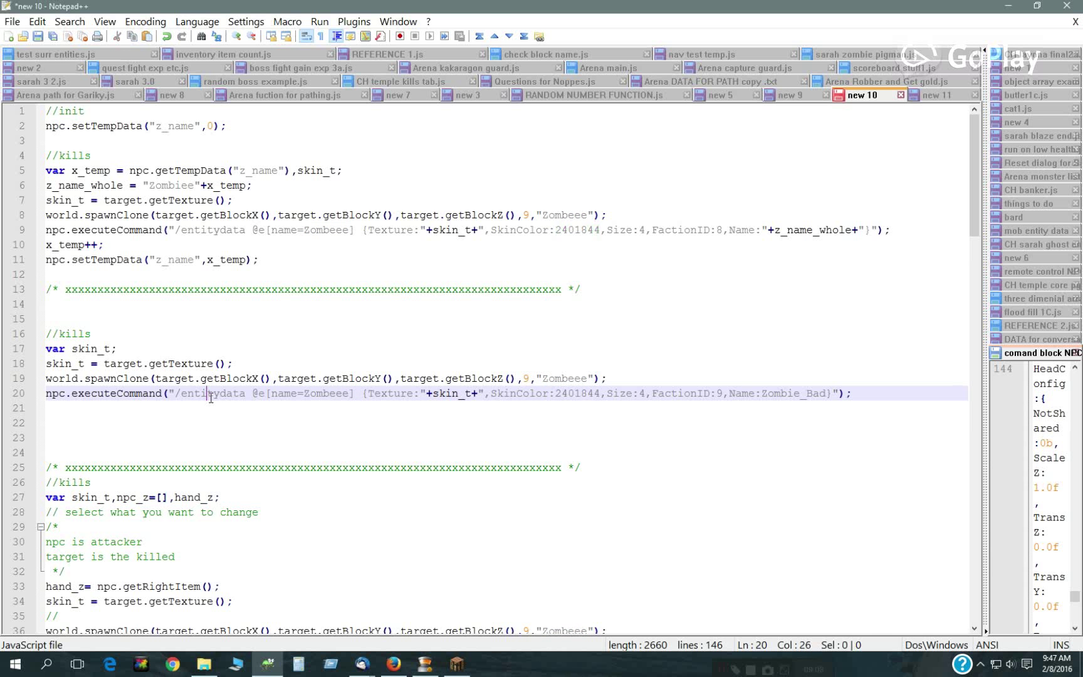
{"action": "double_click", "coordinate": [212, 394]}
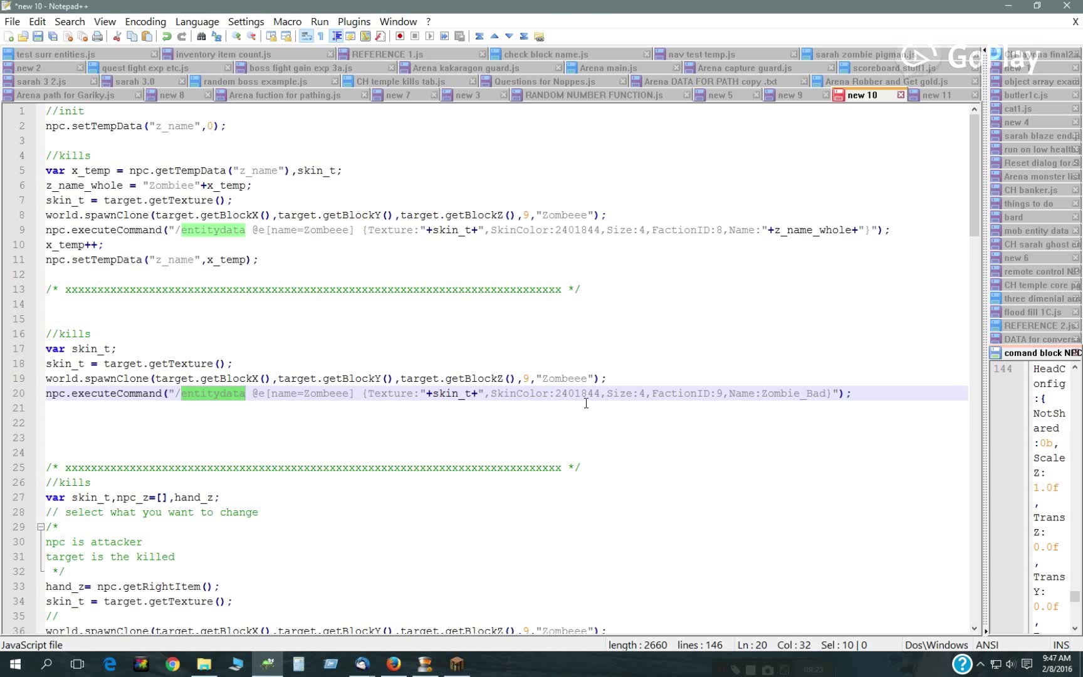
{"action": "mouse_move", "coordinate": [461, 382]}
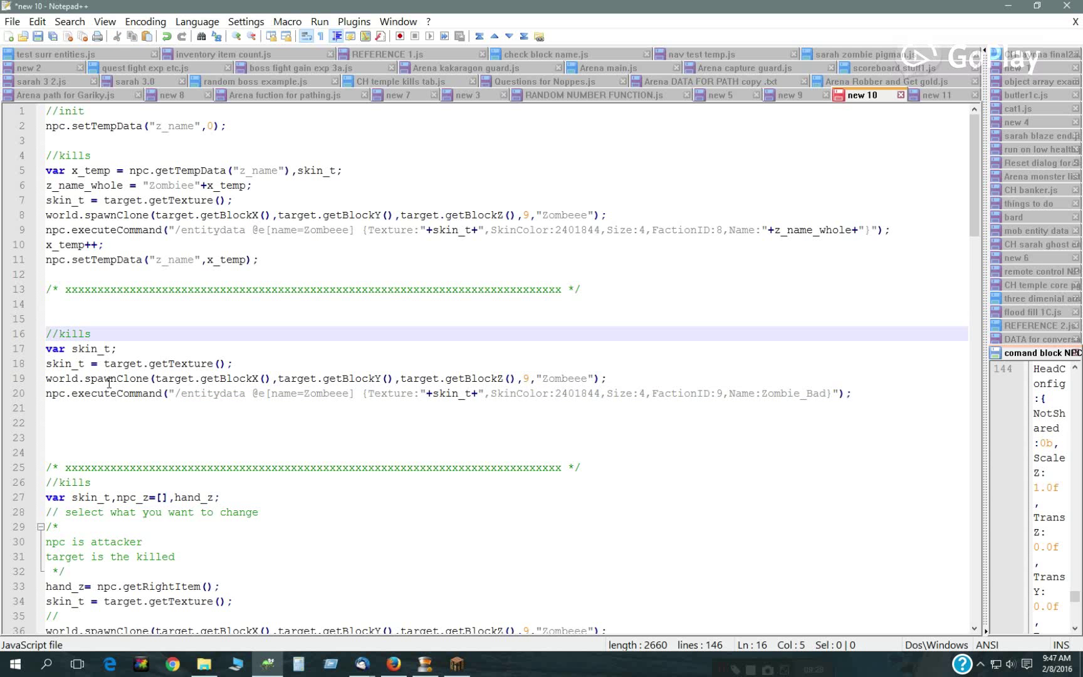
{"action": "mouse_move", "coordinate": [558, 378]}
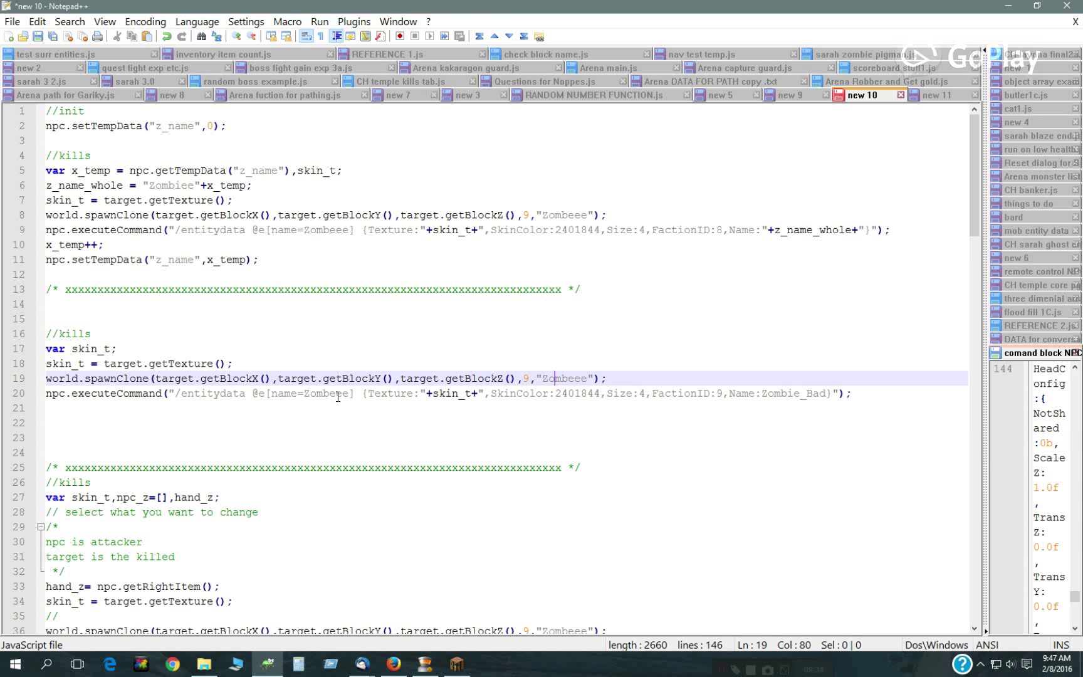
{"action": "double_click", "coordinate": [452, 394]}
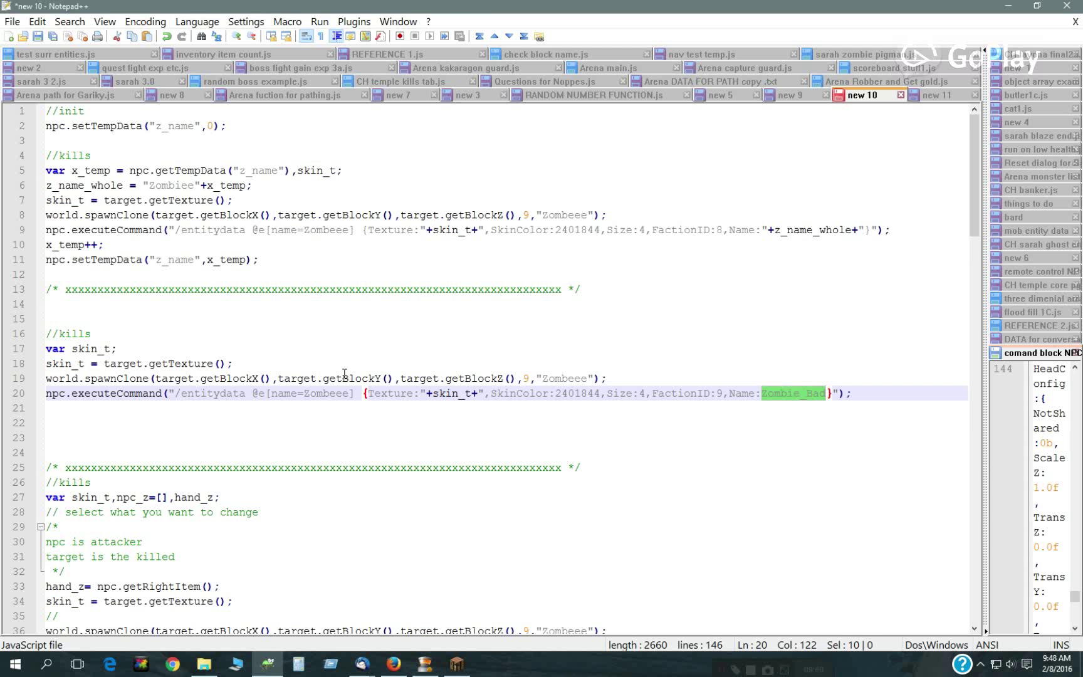
{"action": "mouse_move", "coordinate": [974, 234]}
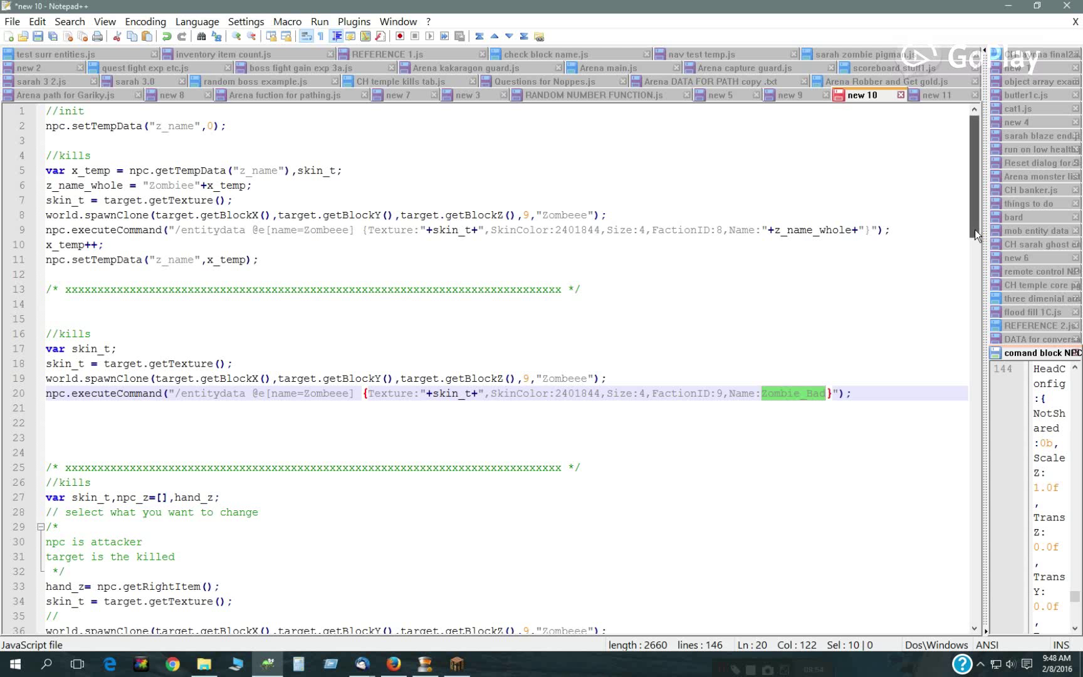
Scroll to the kills script and highlight the skin_t variable that stores the victim's skin
{"action": "scroll", "scroll_direction": "down", "scroll_amount": 3}
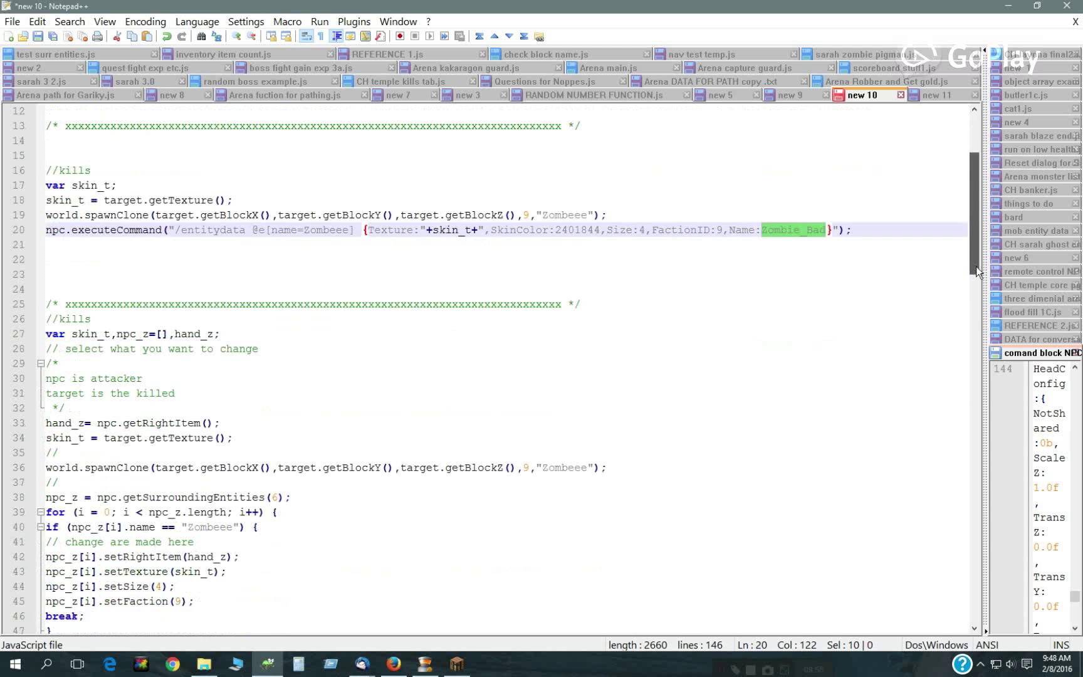
{"action": "scroll", "scroll_direction": "down", "scroll_amount": 3}
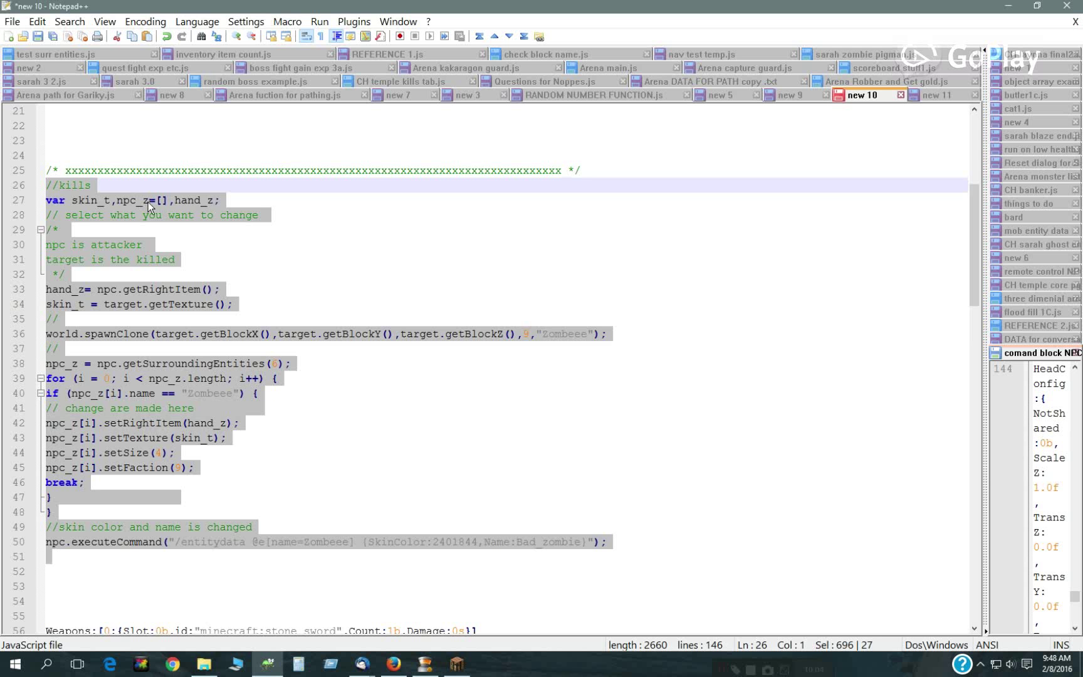
{"action": "double_click", "coordinate": [91, 199]}
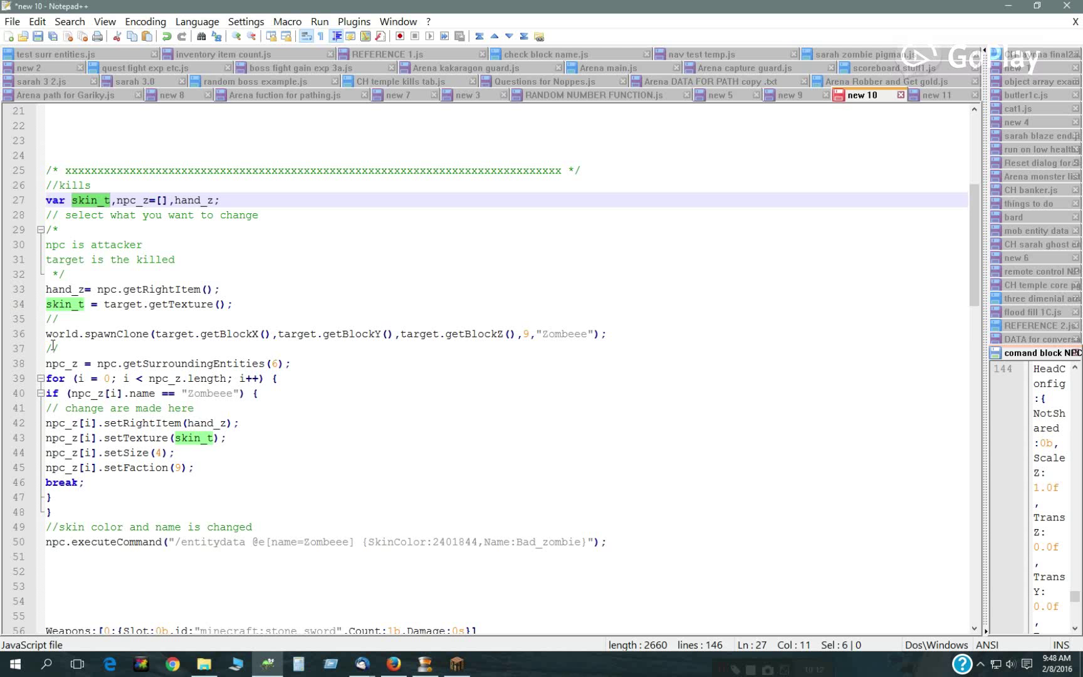
{"action": "mouse_move", "coordinate": [175, 416]}
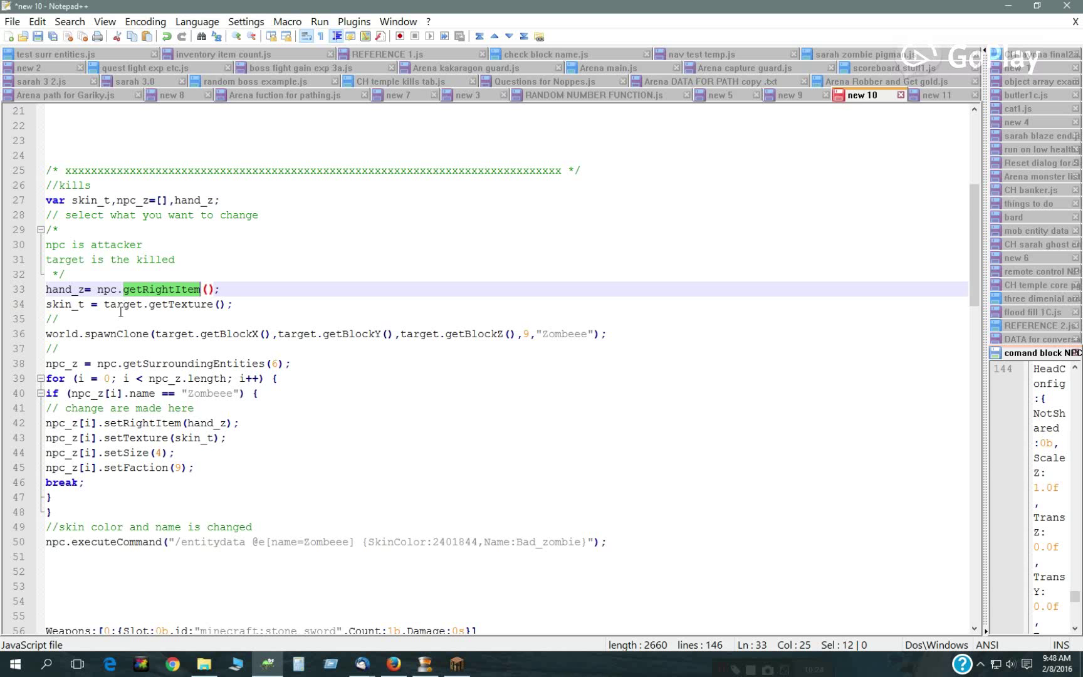
{"action": "mouse_move", "coordinate": [221, 416]}
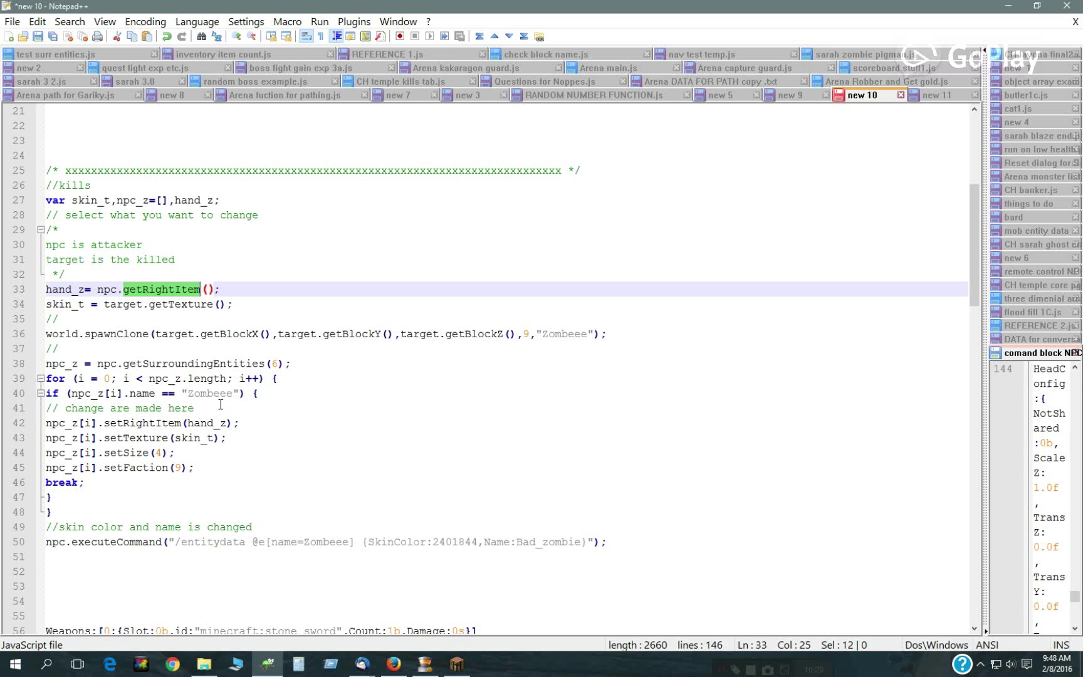
{"action": "mouse_move", "coordinate": [219, 404]}
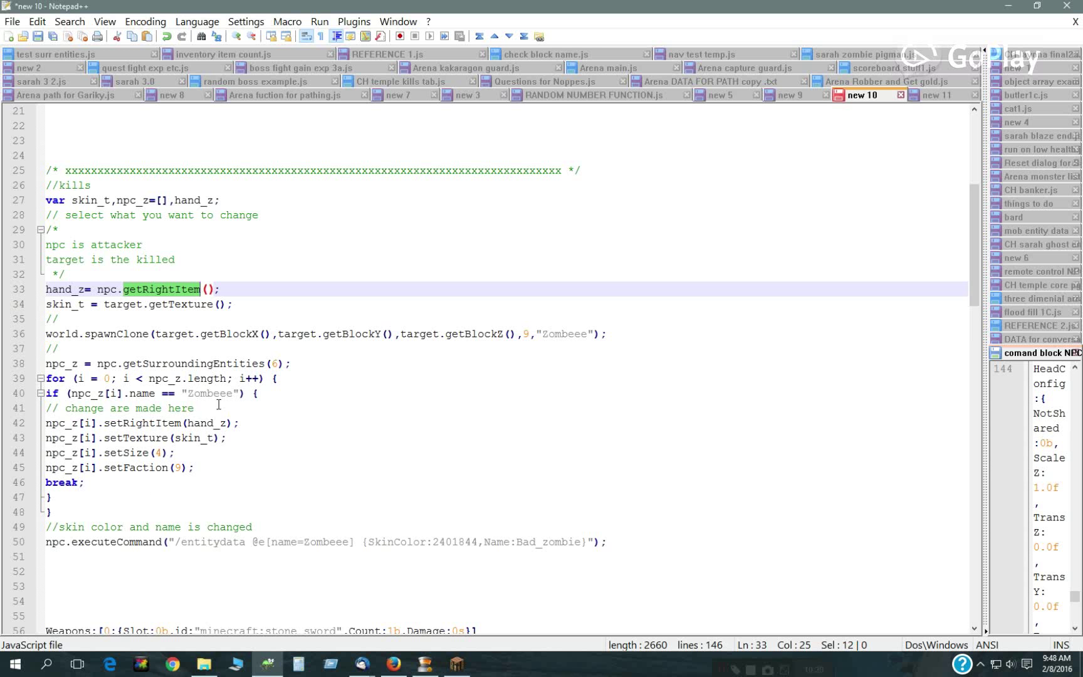
{"action": "mouse_move", "coordinate": [106, 289]}
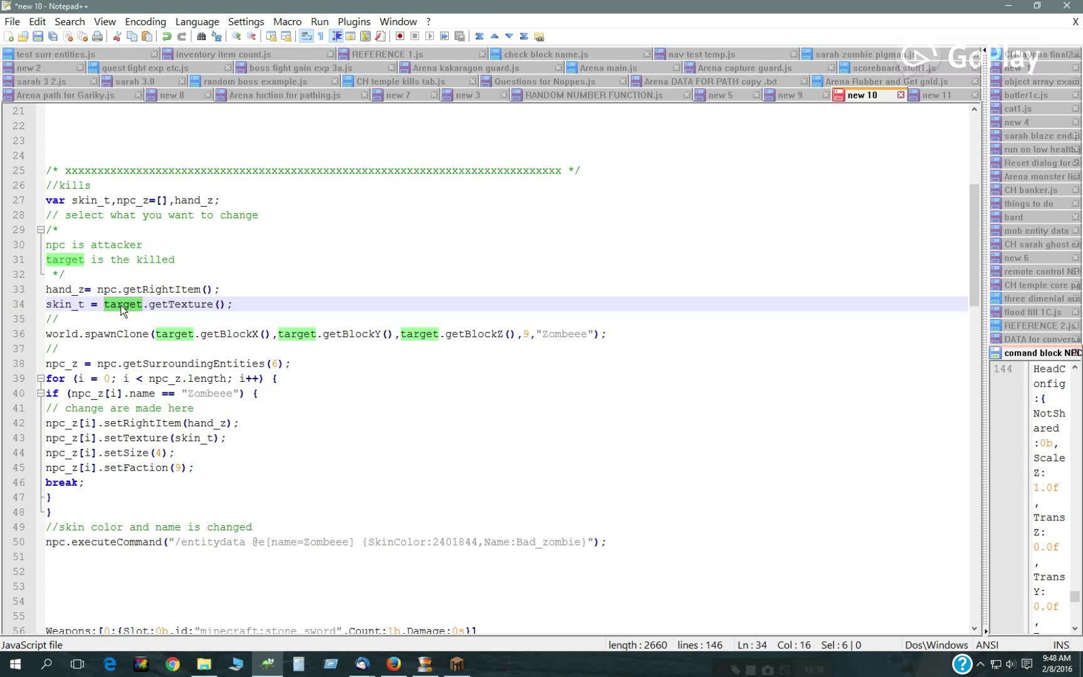
{"action": "mouse_move", "coordinate": [132, 314]}
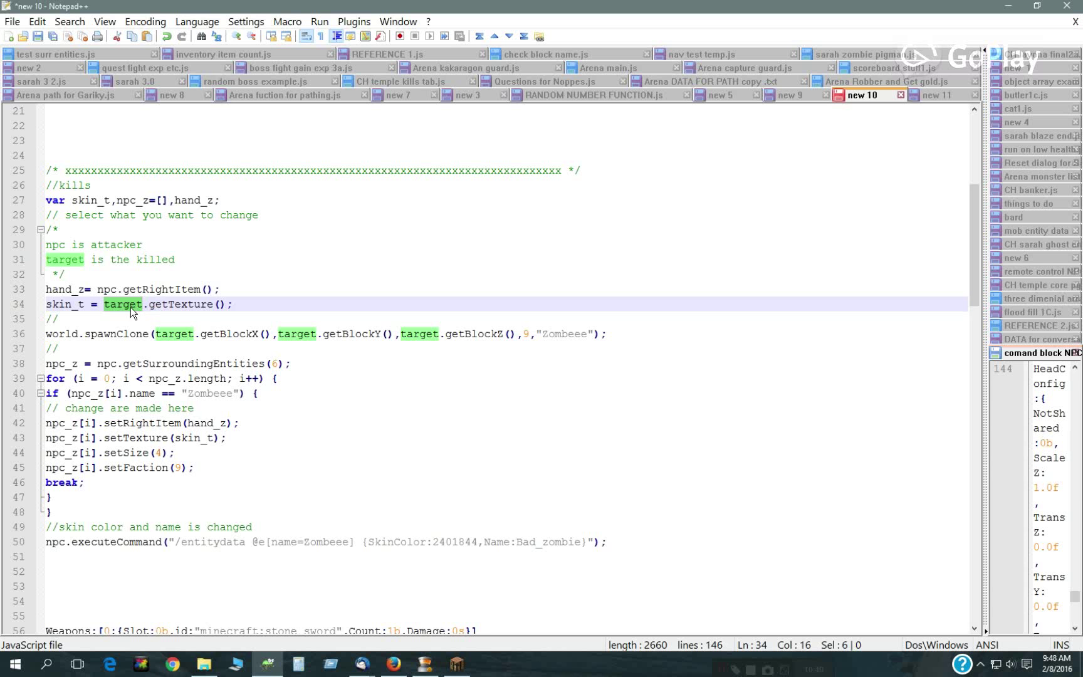
{"action": "mouse_move", "coordinate": [127, 332]}
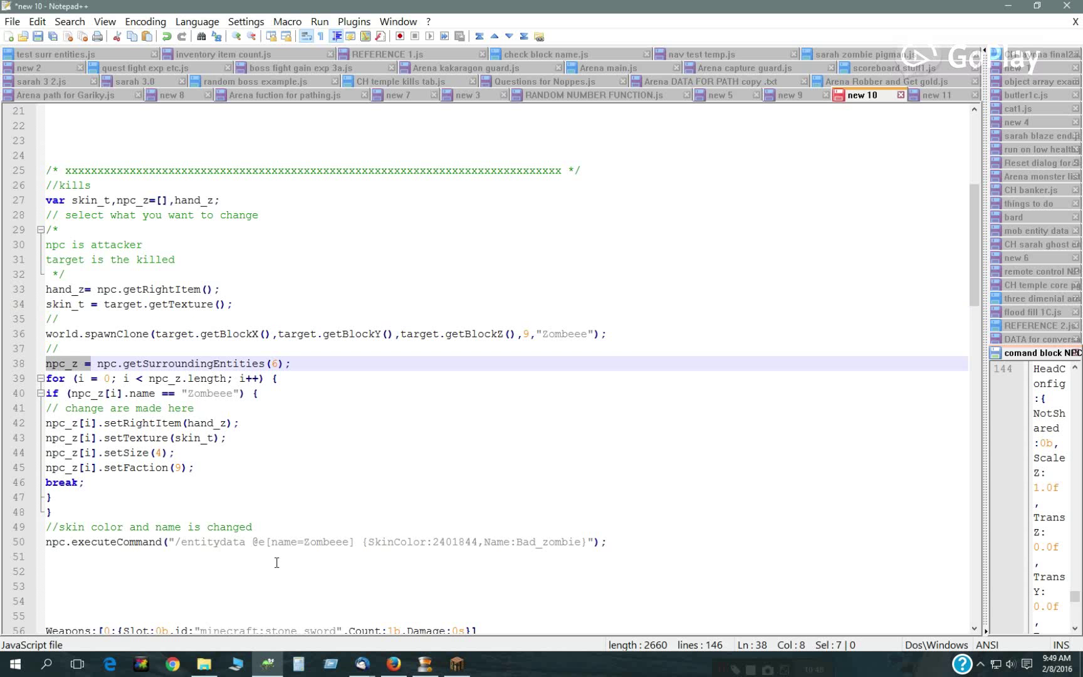
{"action": "mouse_move", "coordinate": [256, 547]}
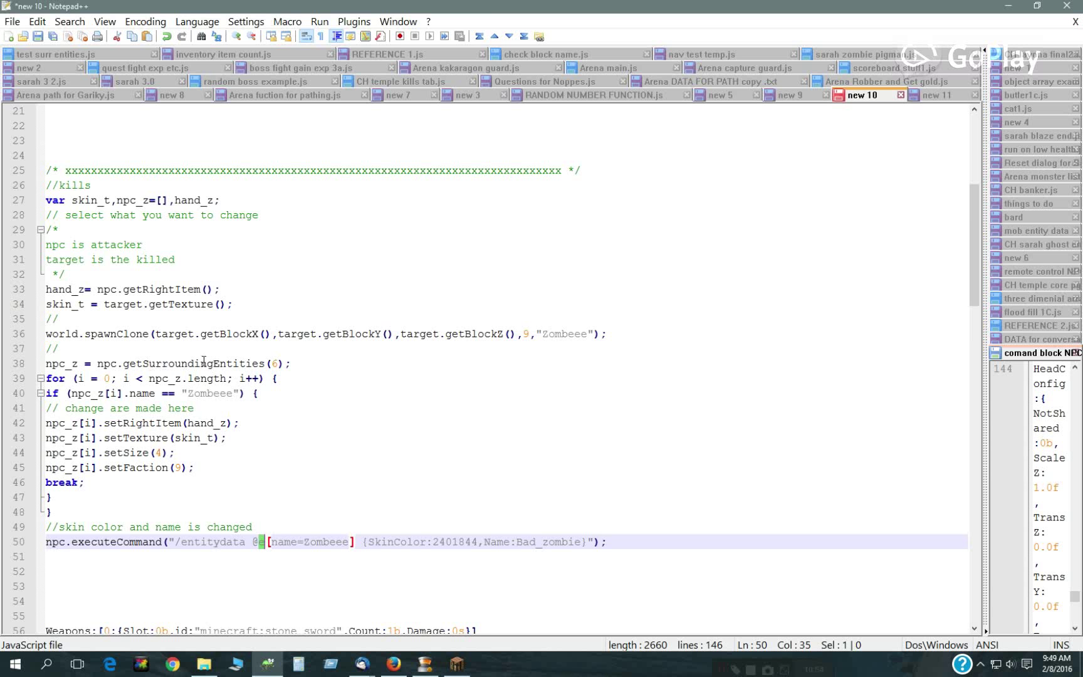
Highlight getSurroundingEntities, the Zombeee clone name and the Bad_zombie rename in the command
{"action": "double_click", "coordinate": [194, 364]}
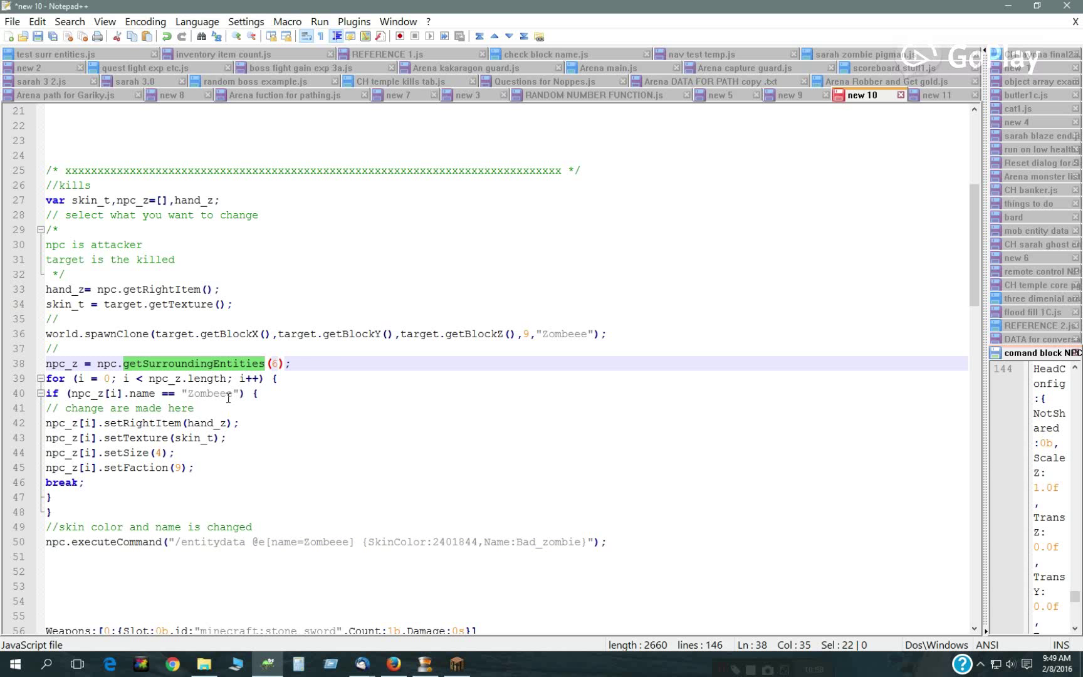
{"action": "double_click", "coordinate": [209, 393]}
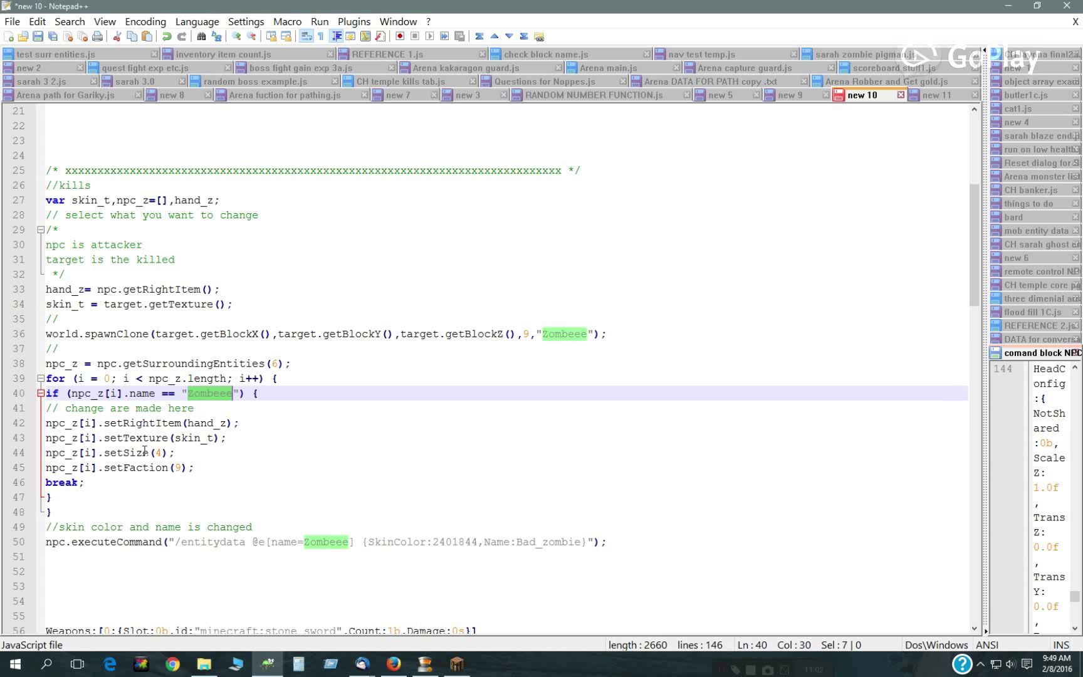
{"action": "mouse_move", "coordinate": [141, 456]}
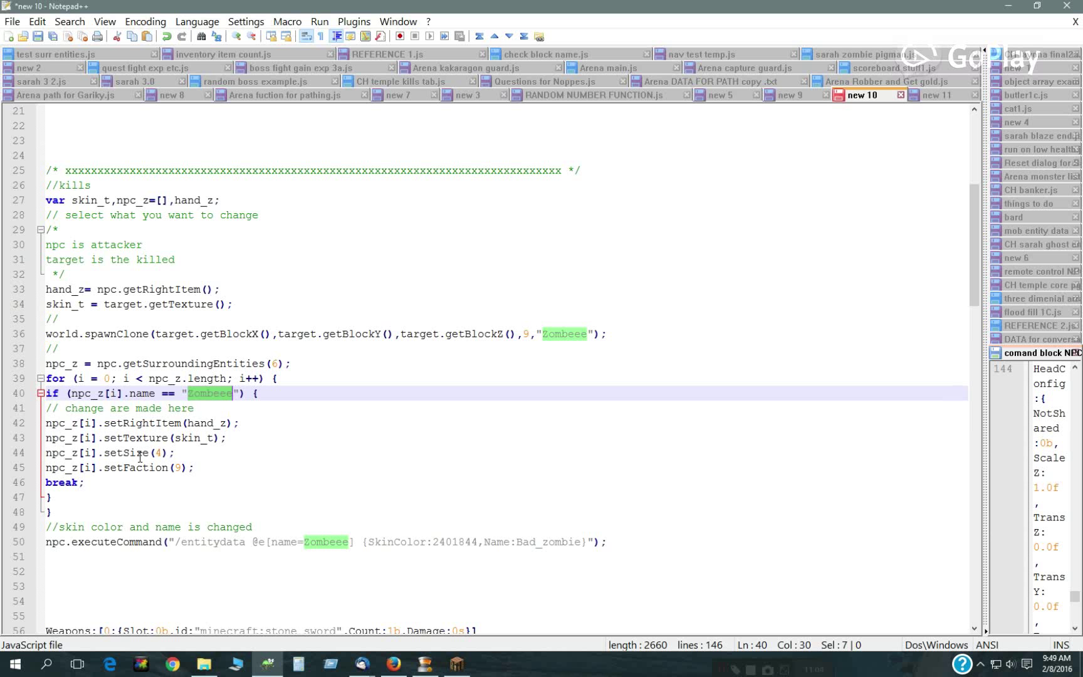
{"action": "mouse_move", "coordinate": [317, 480]}
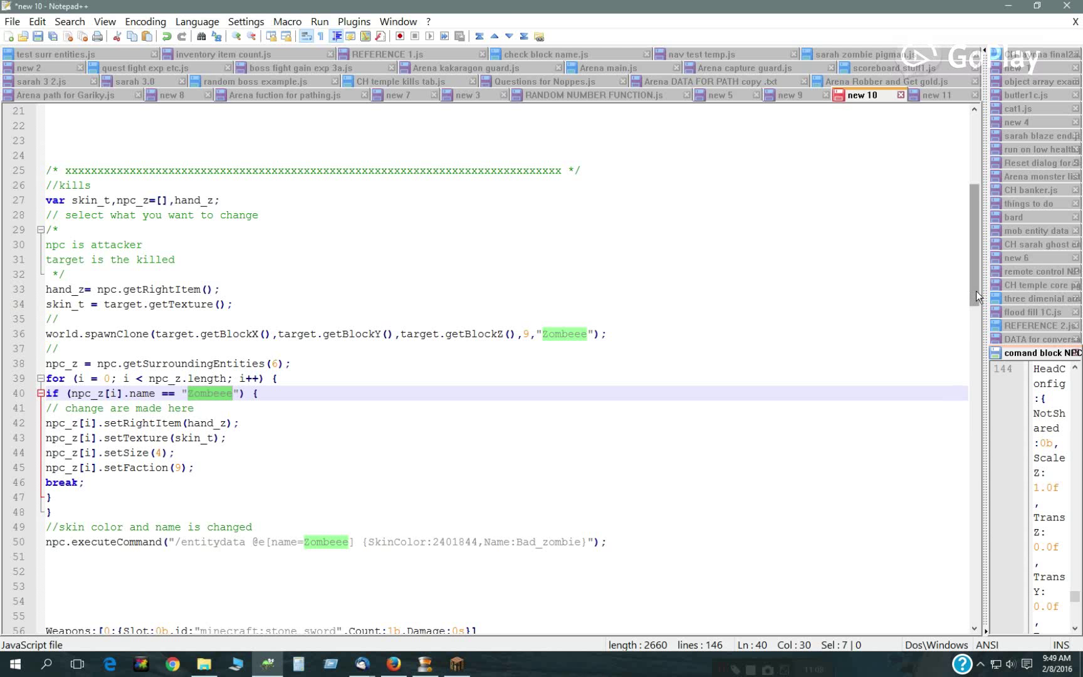
{"action": "mouse_move", "coordinate": [813, 333]}
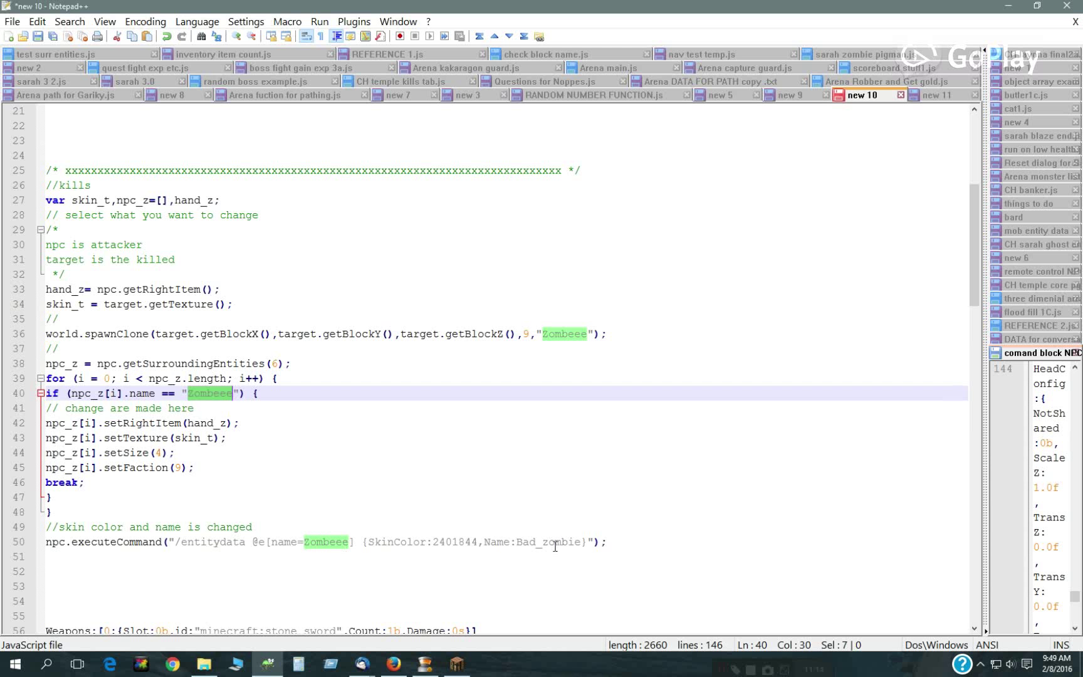
{"action": "double_click", "coordinate": [455, 542]}
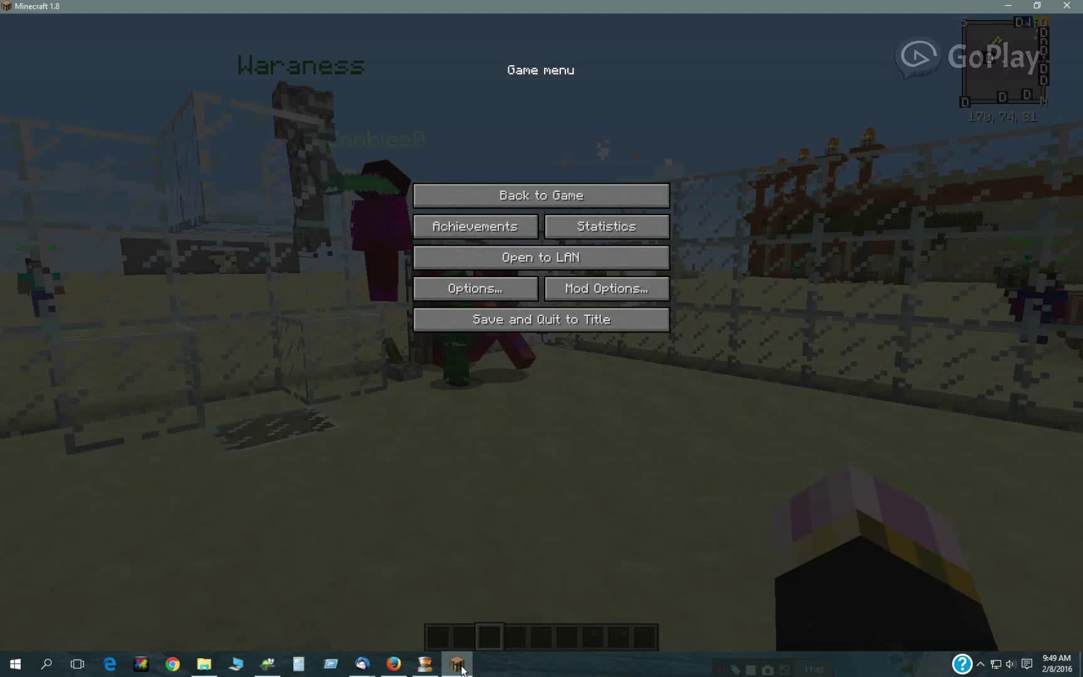
Resume the game and view the NPC's Kills hook script in its Scripts editor, copying it
{"action": "left_click", "coordinate": [540, 194]}
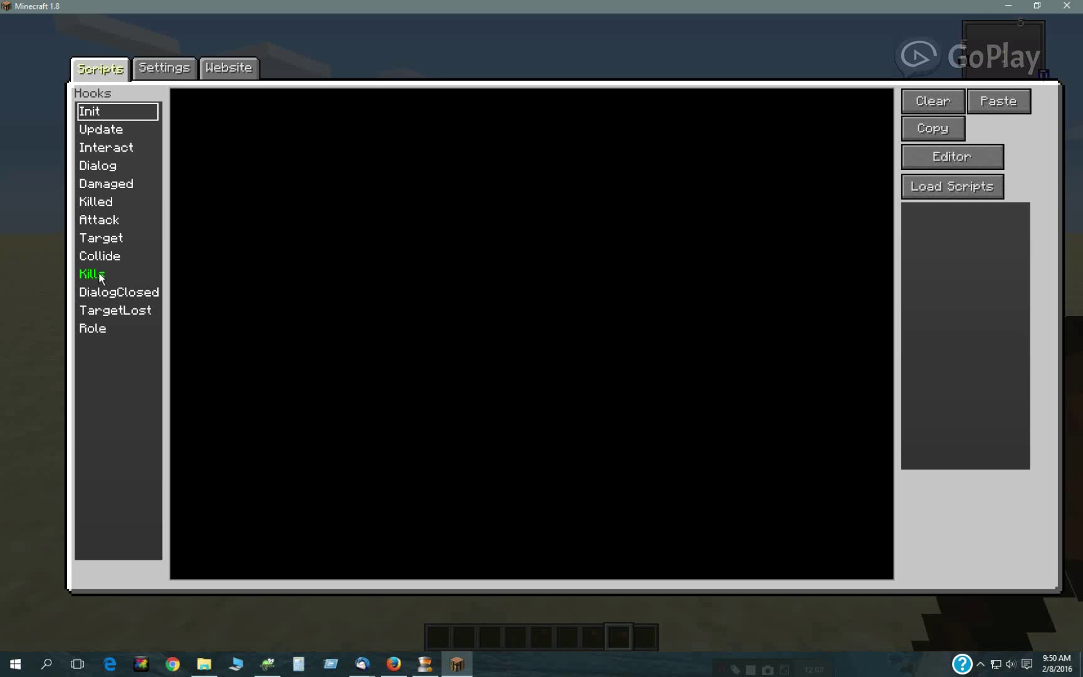
{"action": "left_click", "coordinate": [90, 273]}
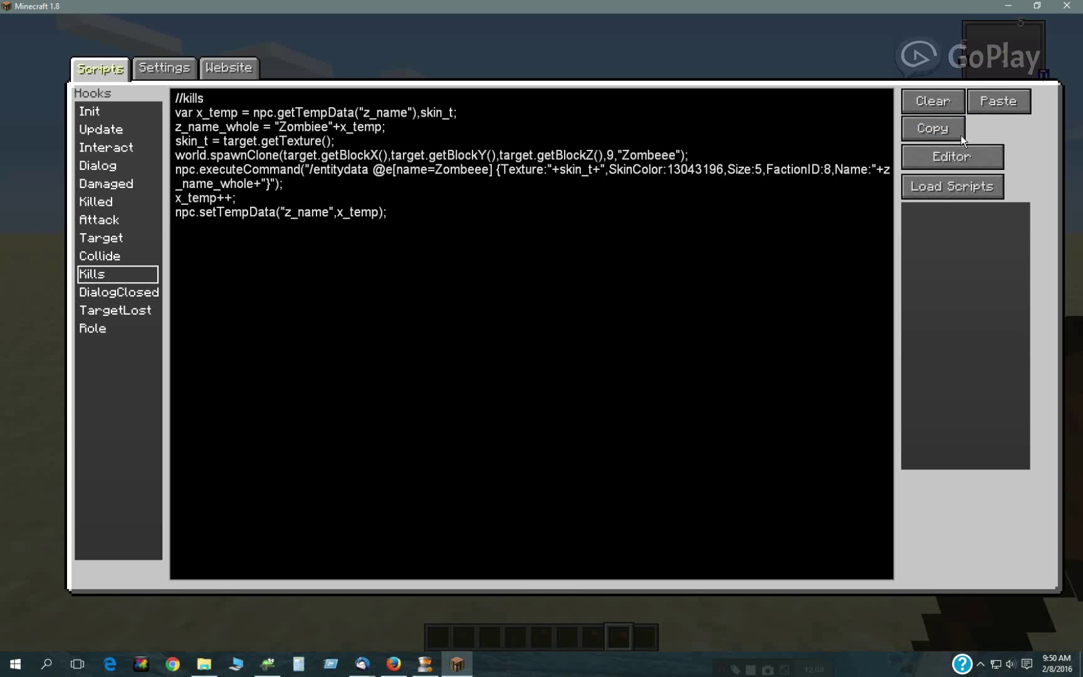
{"action": "left_click", "coordinate": [997, 101]}
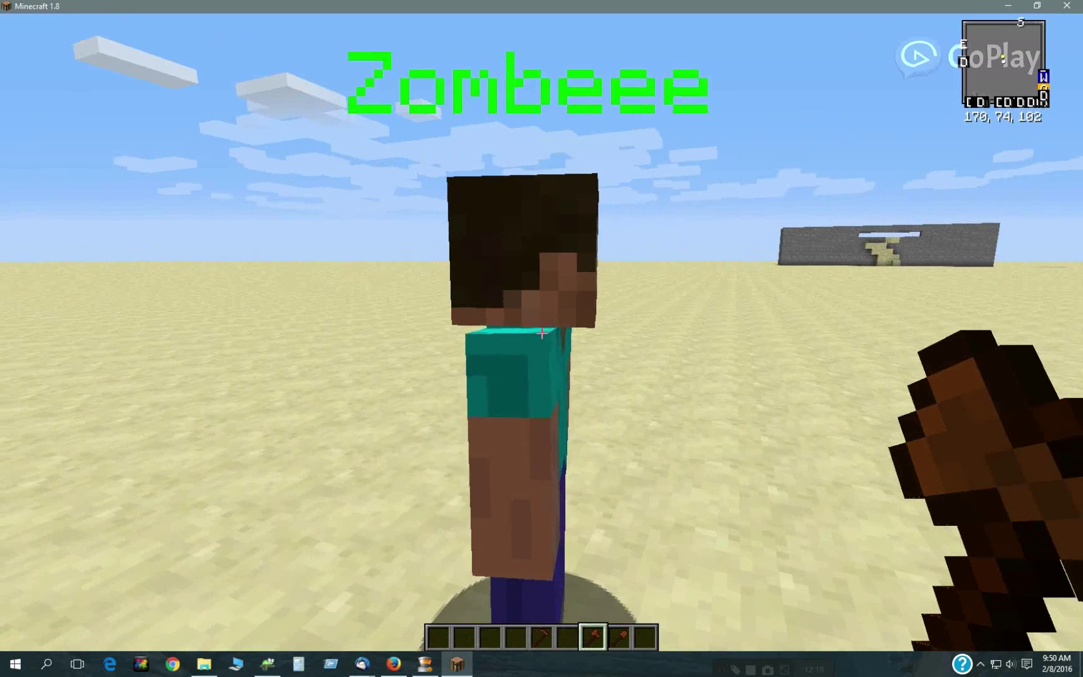
{"action": "mouse_move", "coordinate": [541, 333]}
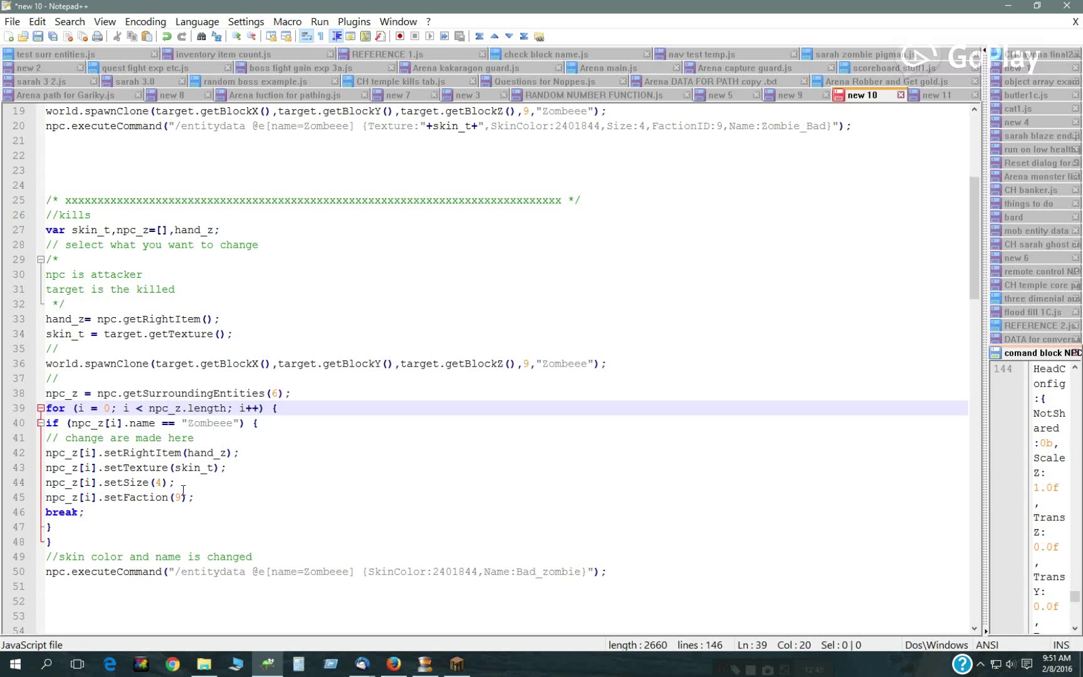
{"action": "double_click", "coordinate": [137, 467]}
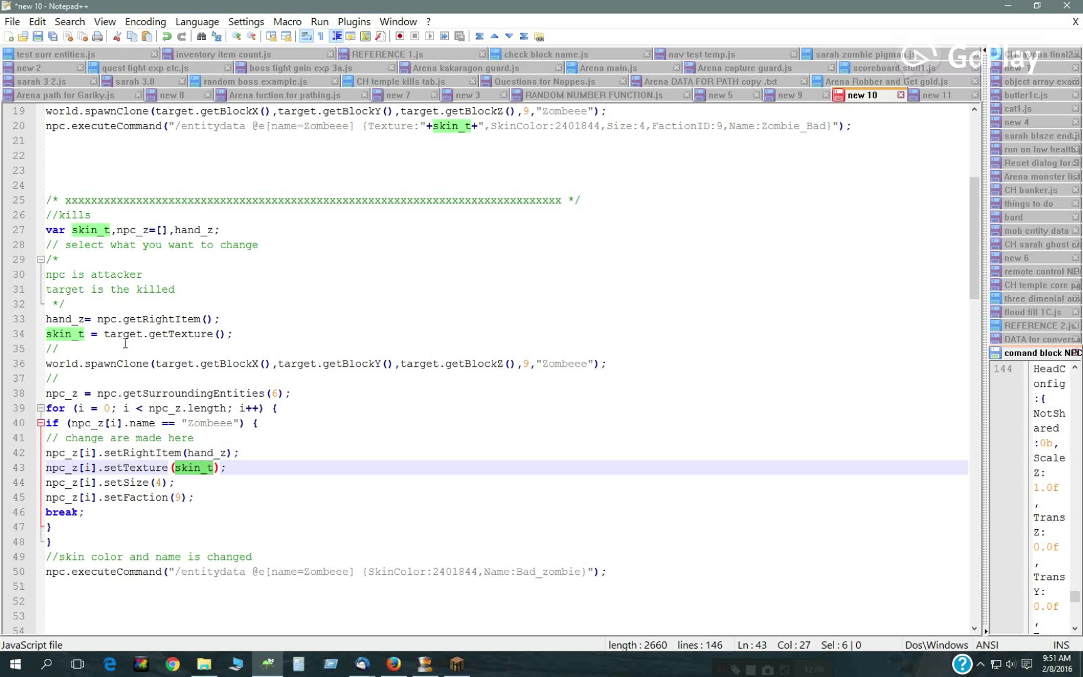
{"action": "double_click", "coordinate": [123, 334]}
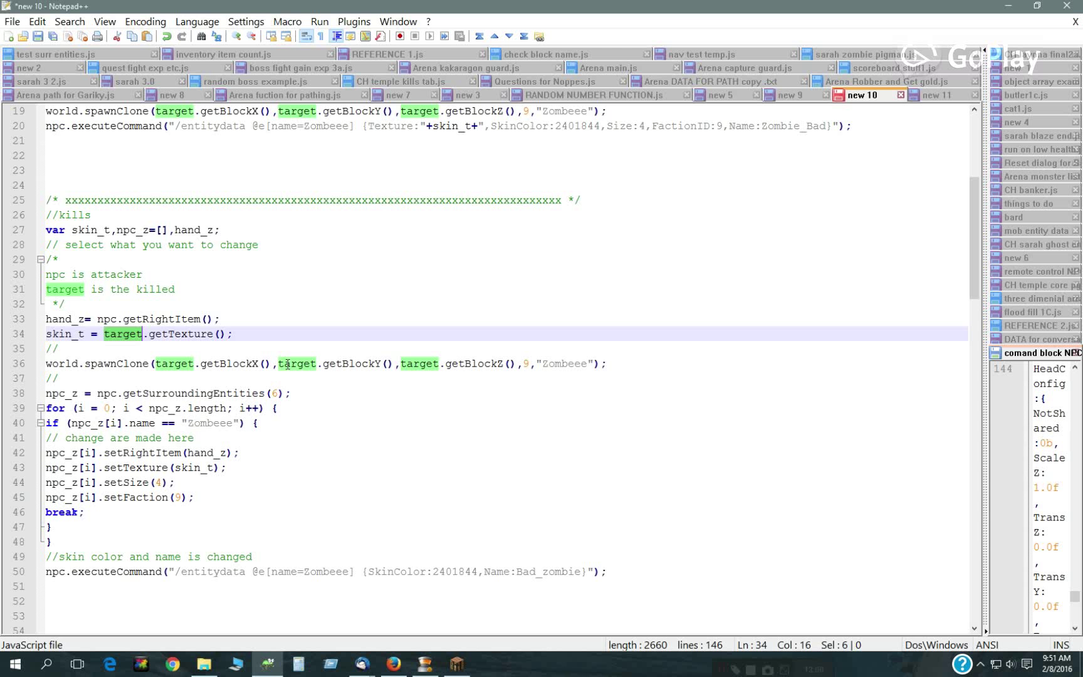
{"action": "left_click", "coordinate": [455, 664]}
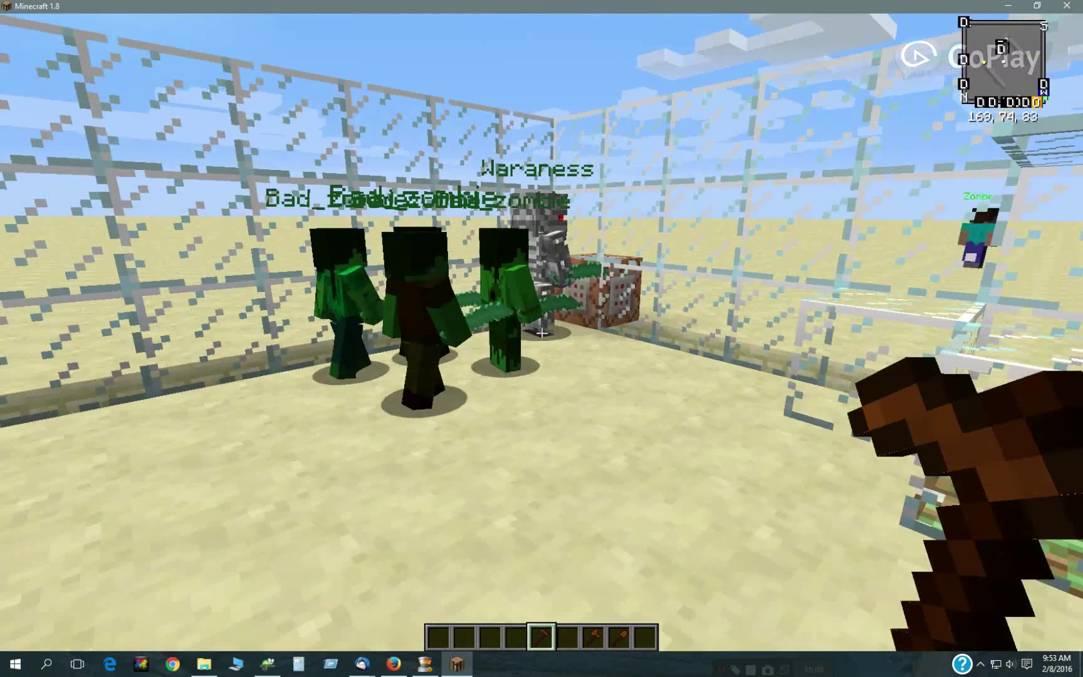
{"action": "mouse_move", "coordinate": [541, 335]}
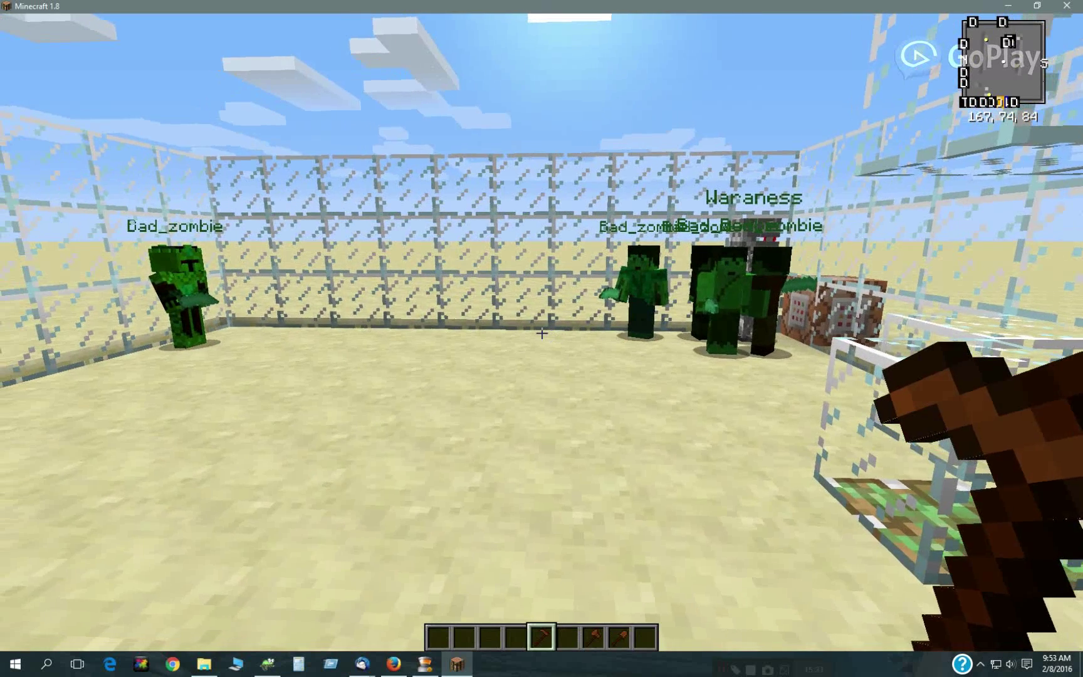
{"action": "mouse_move", "coordinate": [542, 332]}
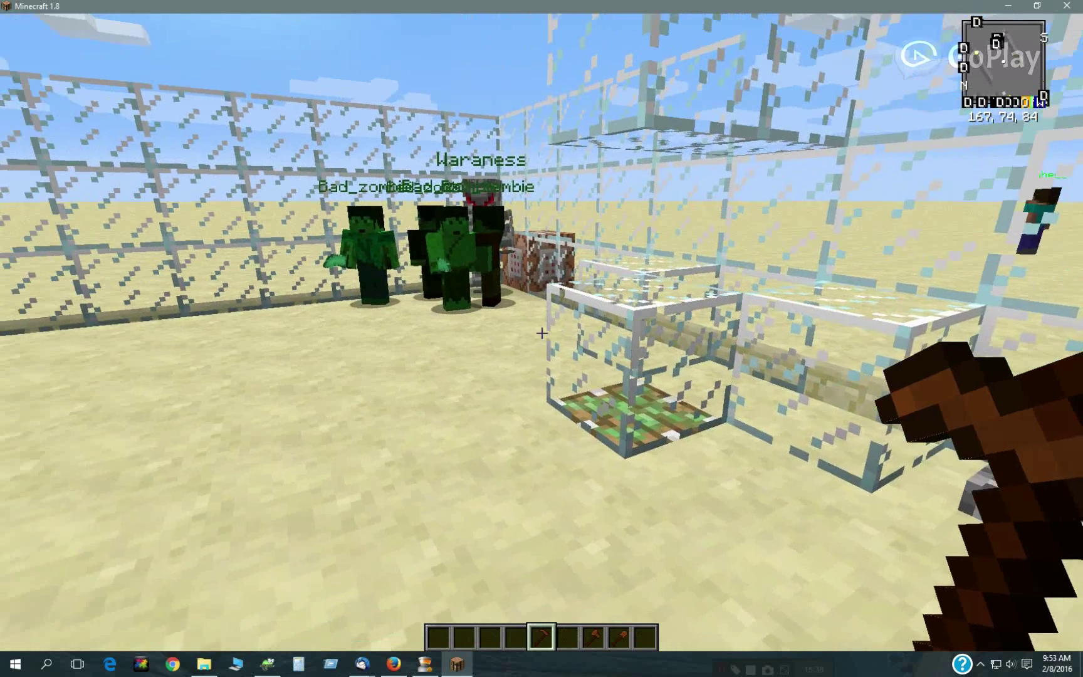
{"action": "mouse_move", "coordinate": [541, 333]}
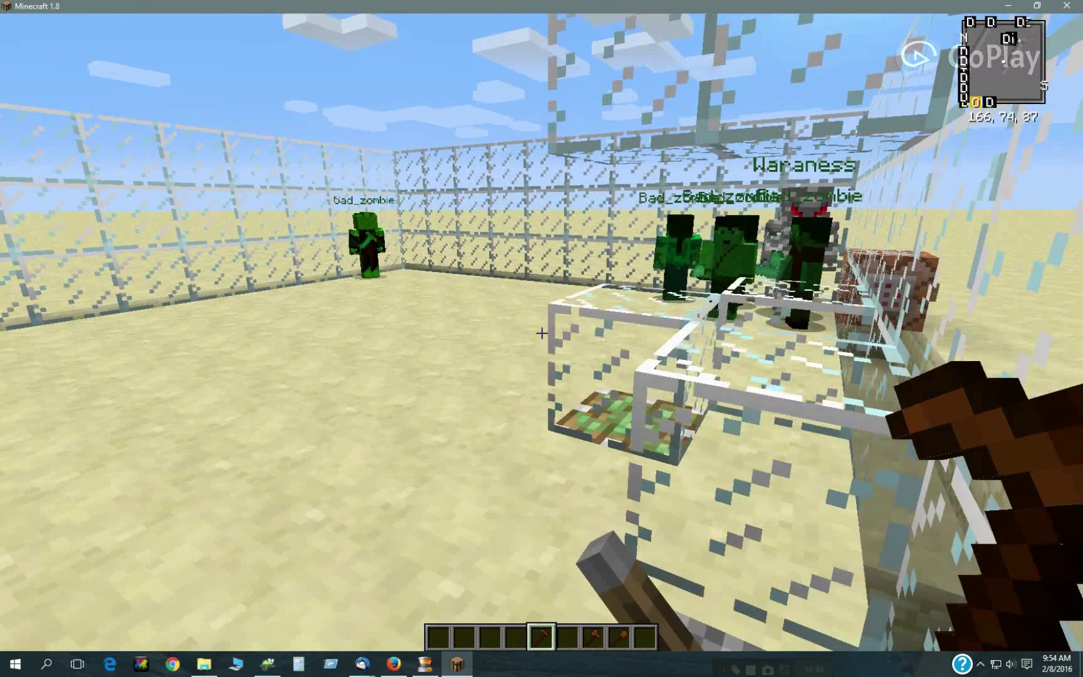
{"action": "mouse_move", "coordinate": [541, 333]}
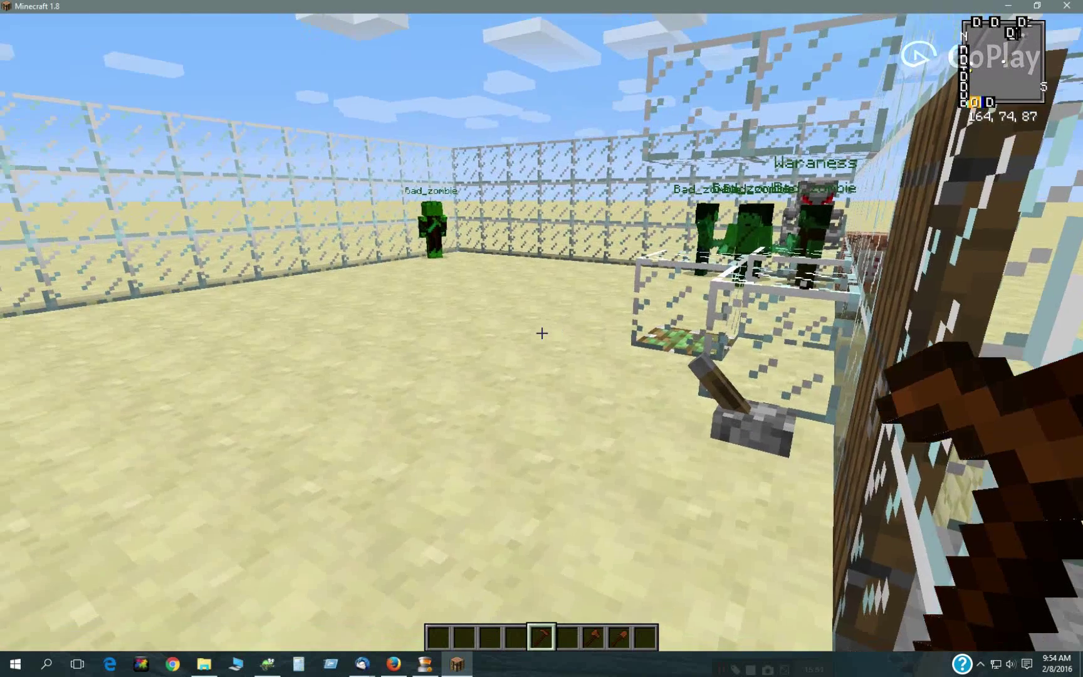